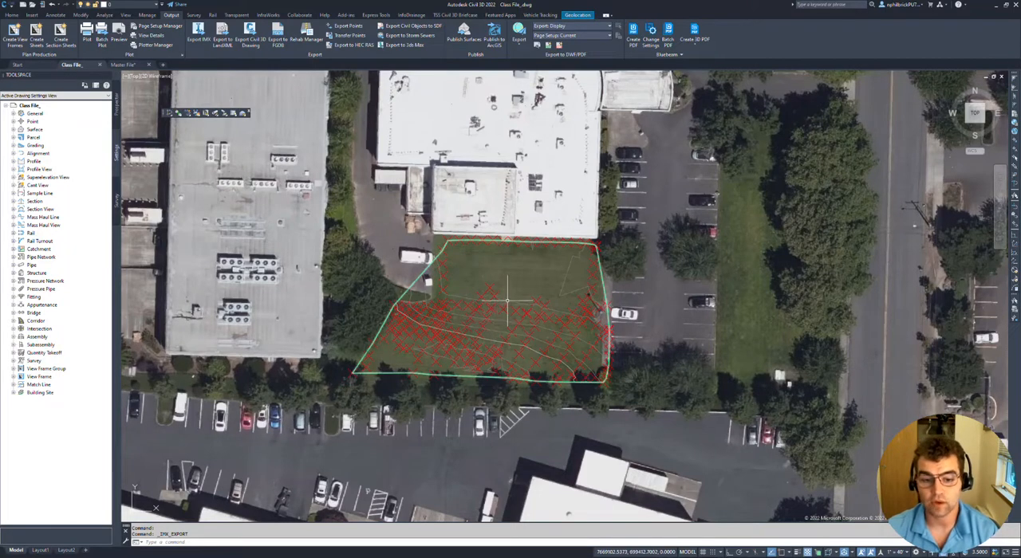
# - Check Surface1's properties, then export the drawing as EG.imx in Downloads
pyautogui.click(506, 301)
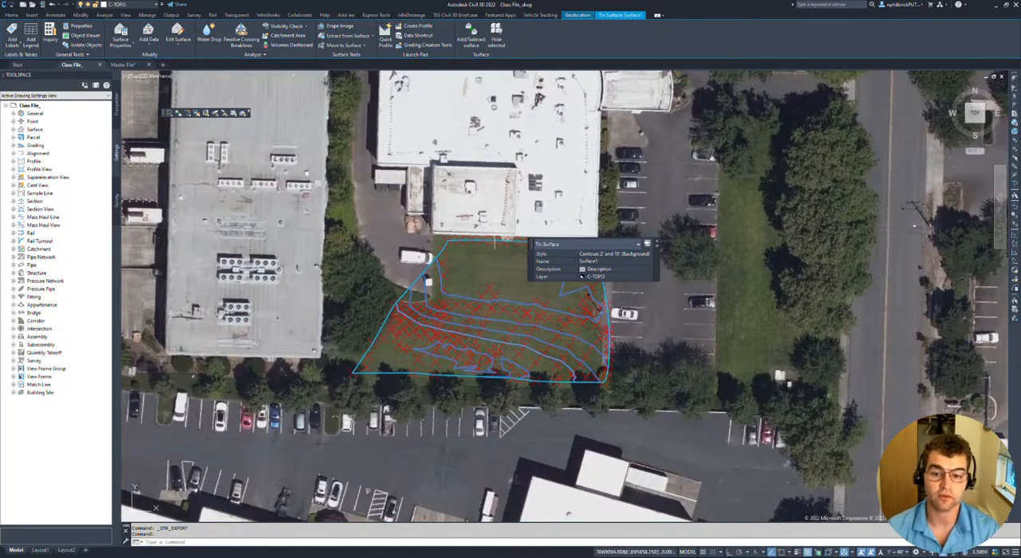
pyautogui.moveTo(508, 302)
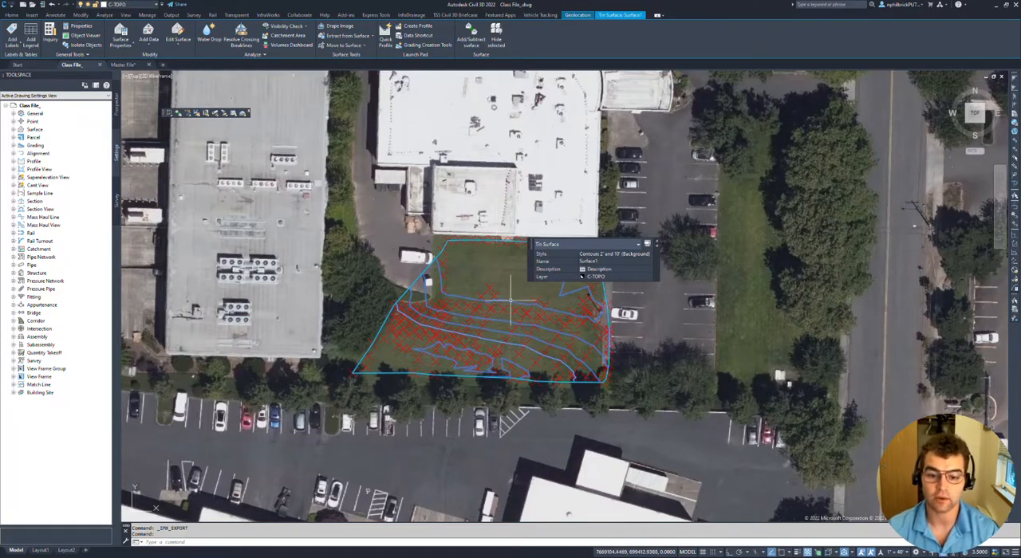
pyautogui.click(82, 35)
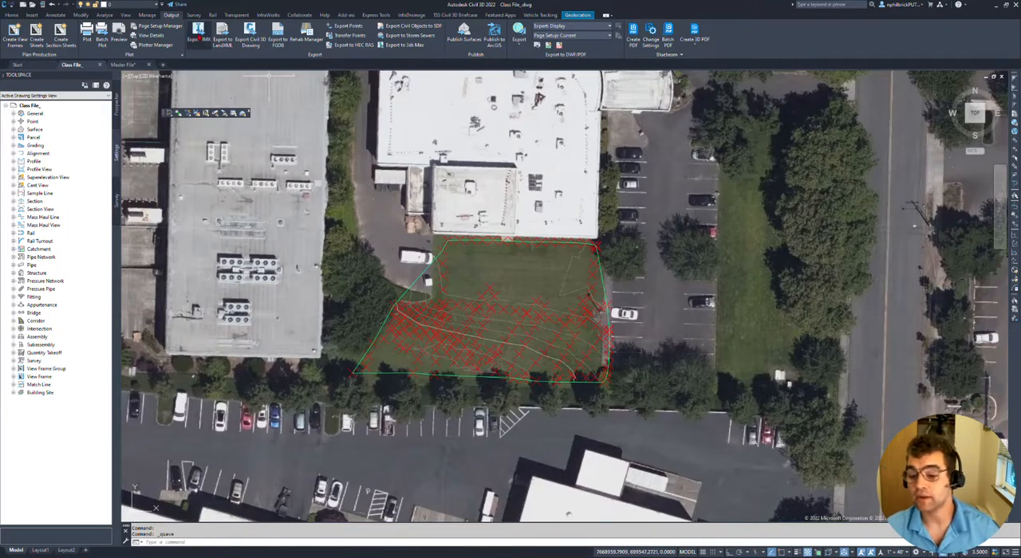
pyautogui.click(198, 35)
pyautogui.write('EG')
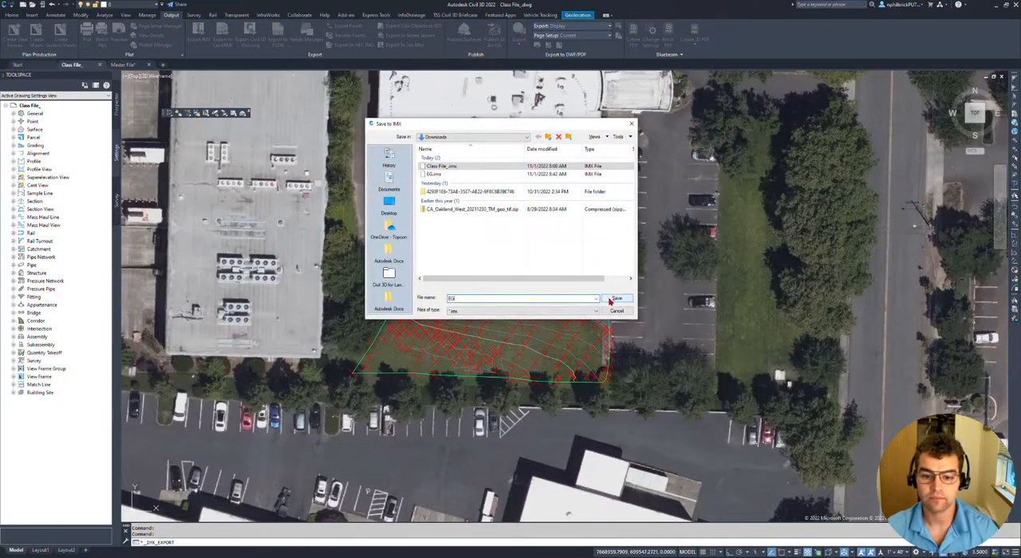
pyautogui.click(617, 299)
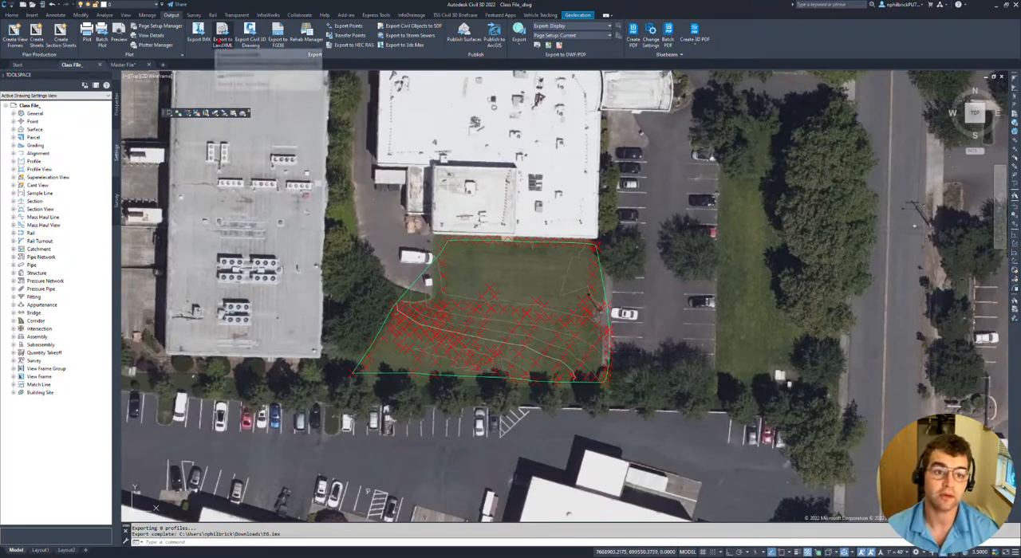
# - Export the drawing's points and surface to a LandXML file named EG.xml
pyautogui.click(222, 36)
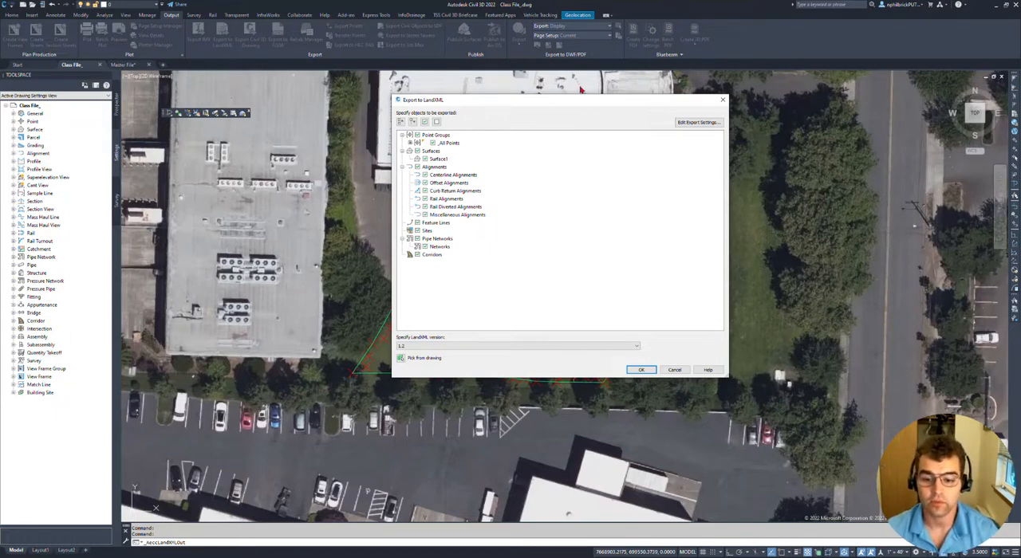
pyautogui.click(642, 370)
pyautogui.write('EG')
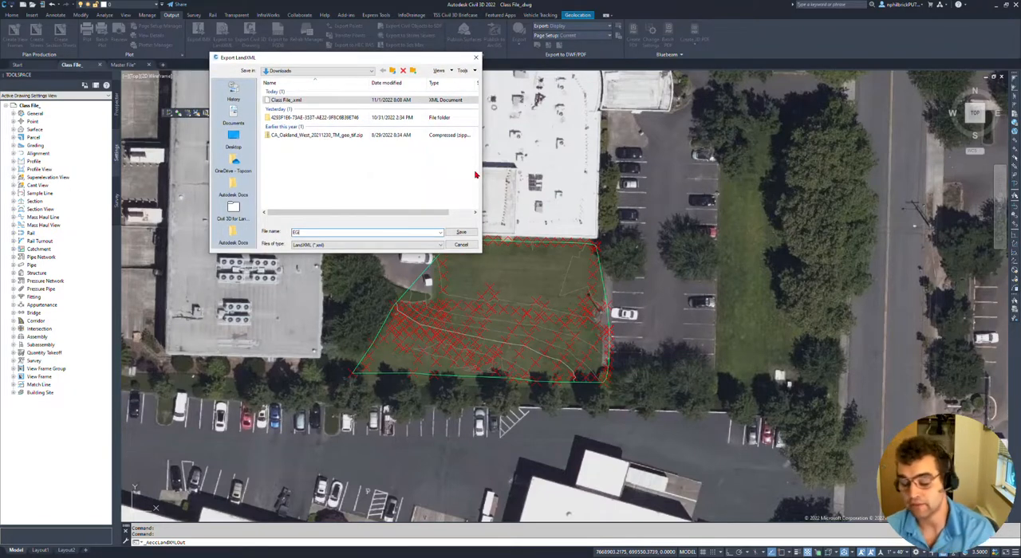
pyautogui.click(461, 232)
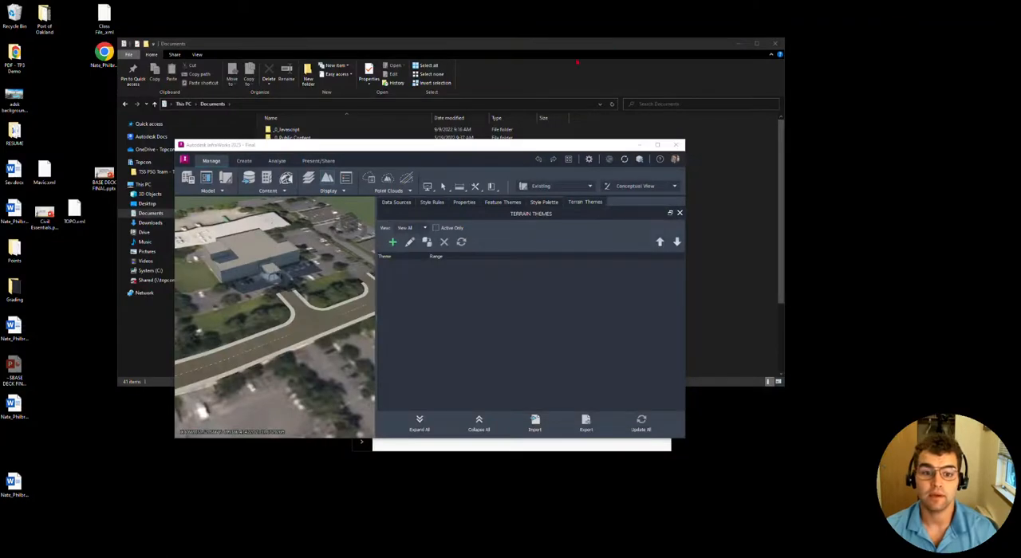
# - Maximize the InfraWorks site model and show its Data Sources panel
pyautogui.click(657, 145)
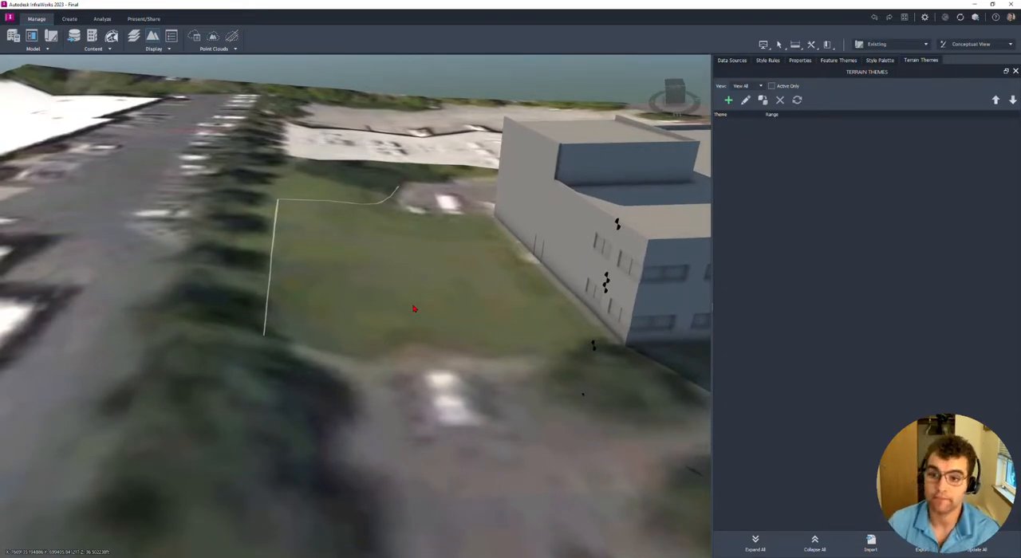
pyautogui.click(94, 48)
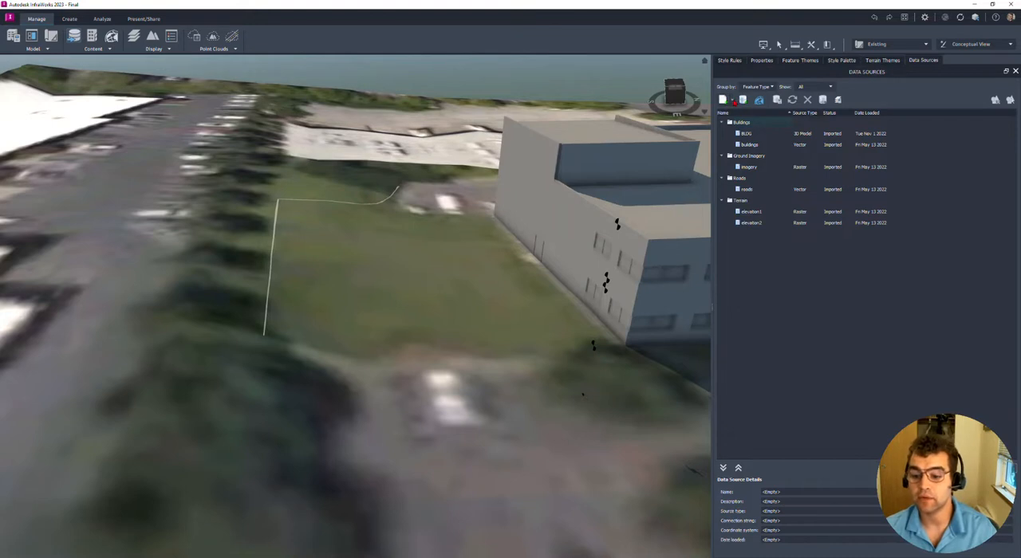
# - Add Class File_.dwg from the Pocket 3D Class folder as a Civil 3D data source
pyautogui.click(723, 99)
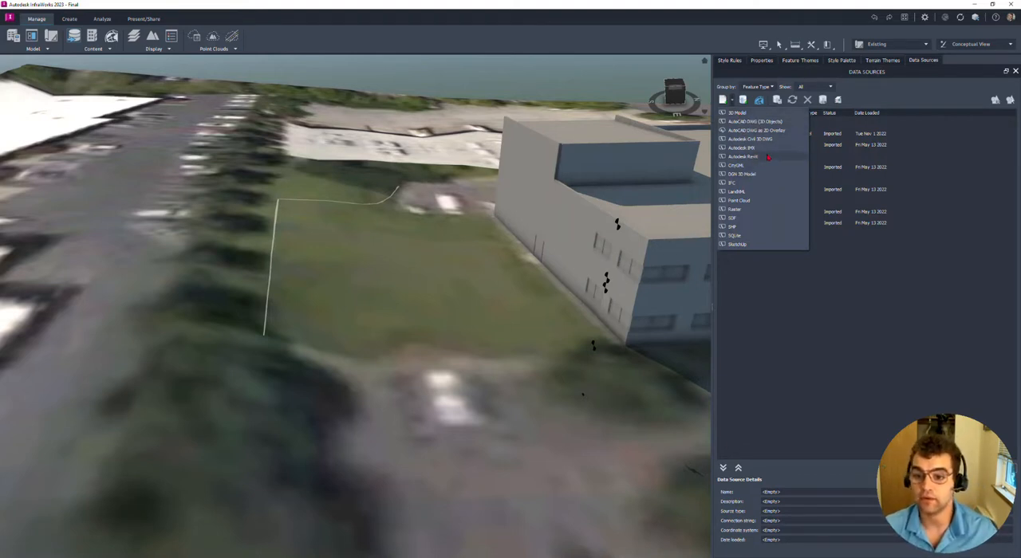
pyautogui.click(748, 139)
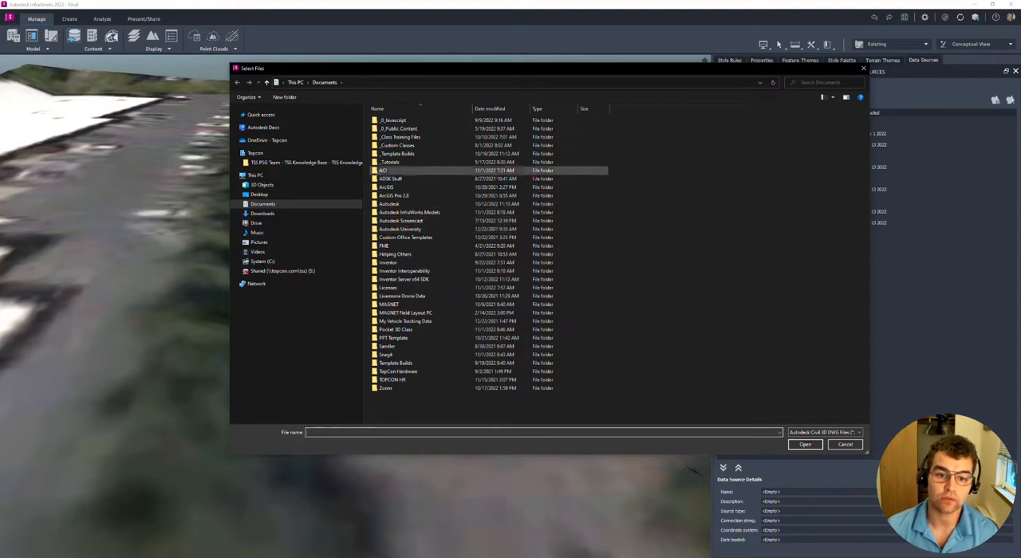
pyautogui.click(423, 338)
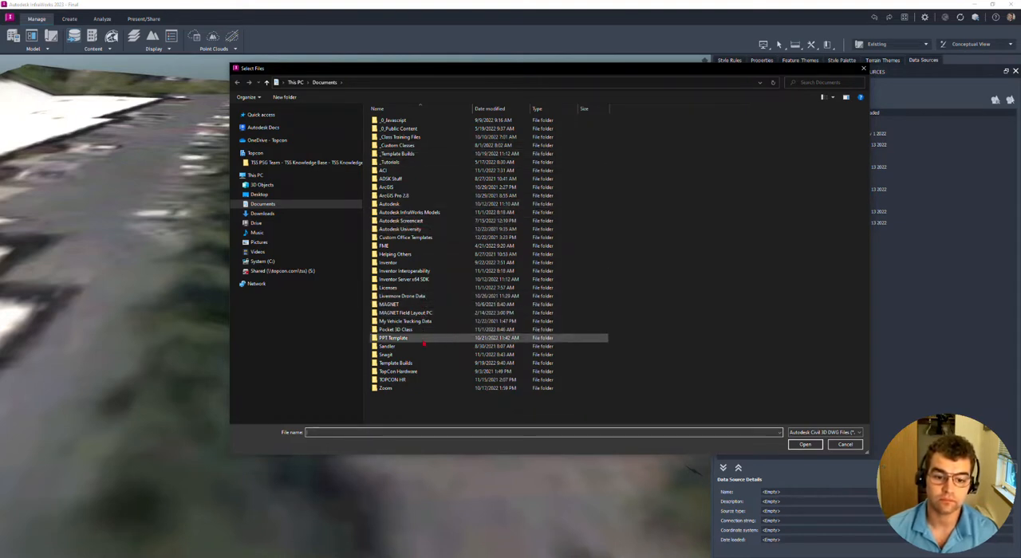
pyautogui.doubleClick(395, 329)
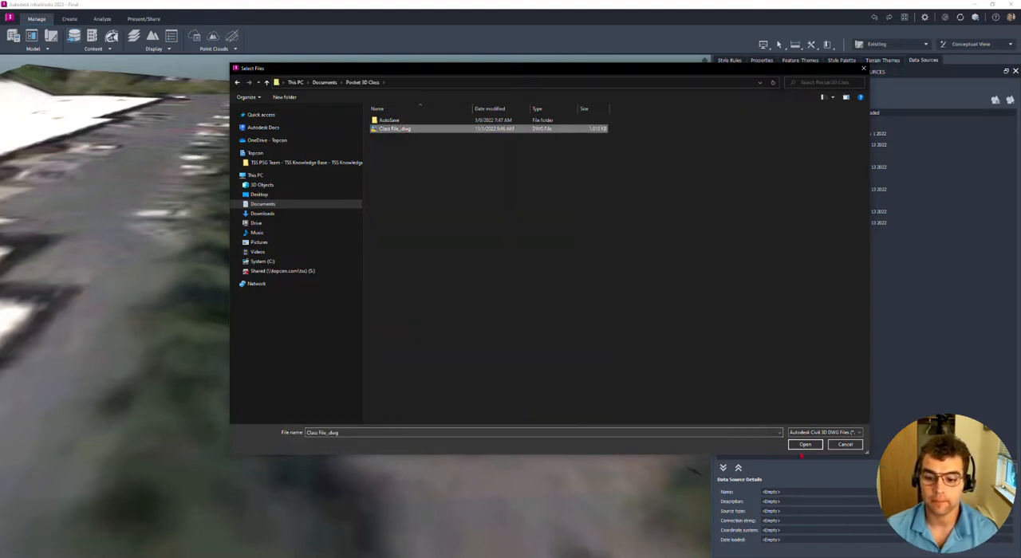
pyautogui.click(805, 444)
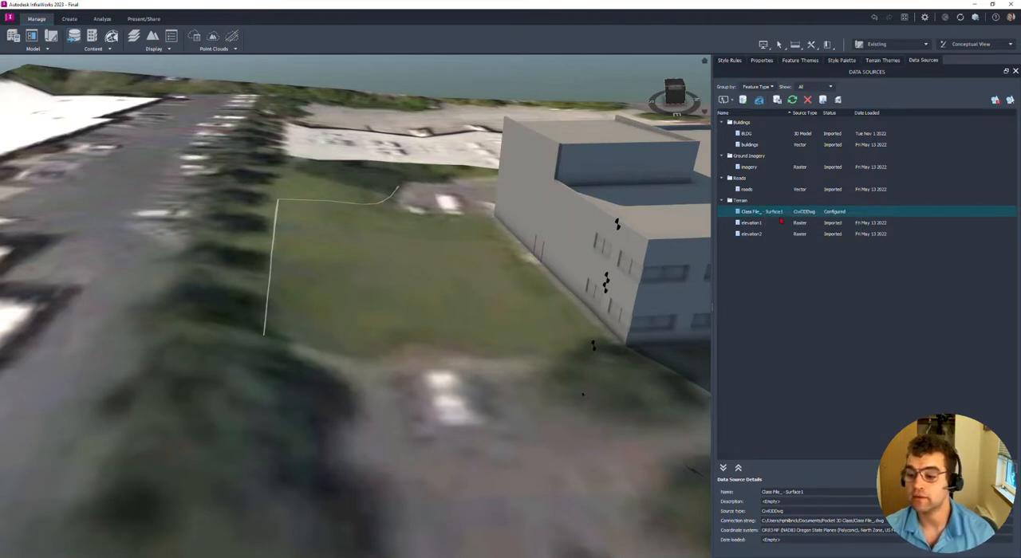
# - Configure the Class File source with Surface1 checked and refresh to import it
pyautogui.doubleClick(781, 211)
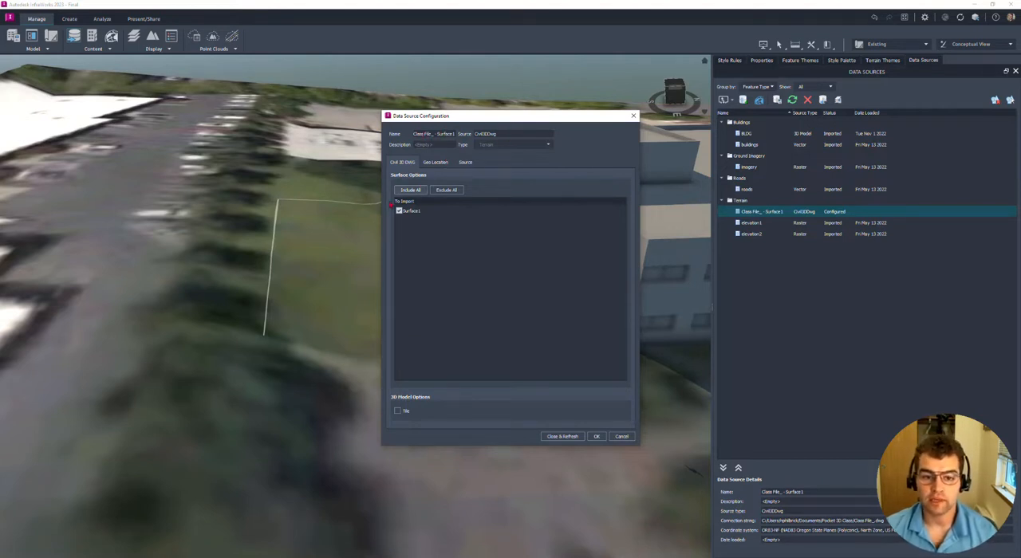
pyautogui.click(436, 162)
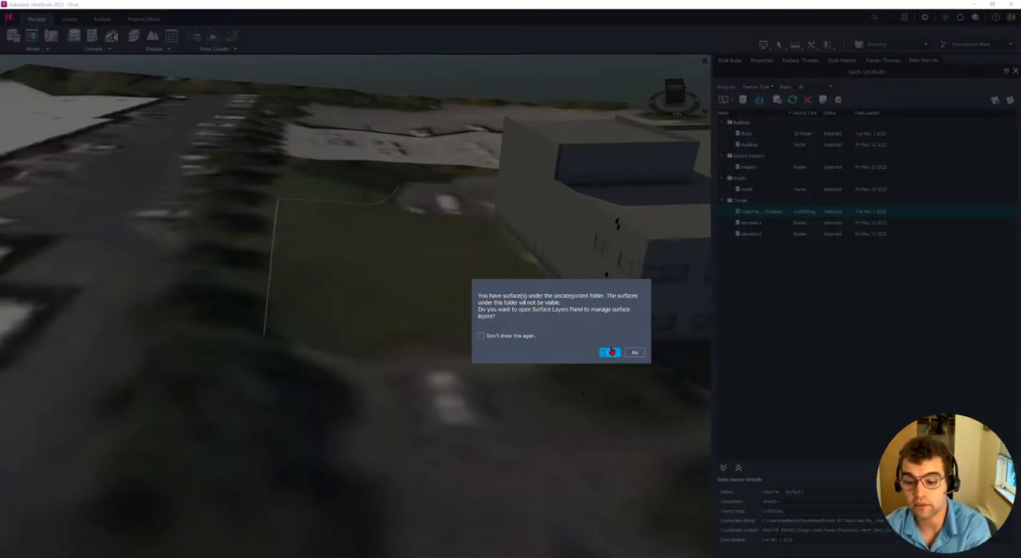
# - Move Surface1 from Uncategorized into the Ground Surface layer and apply
pyautogui.click(611, 353)
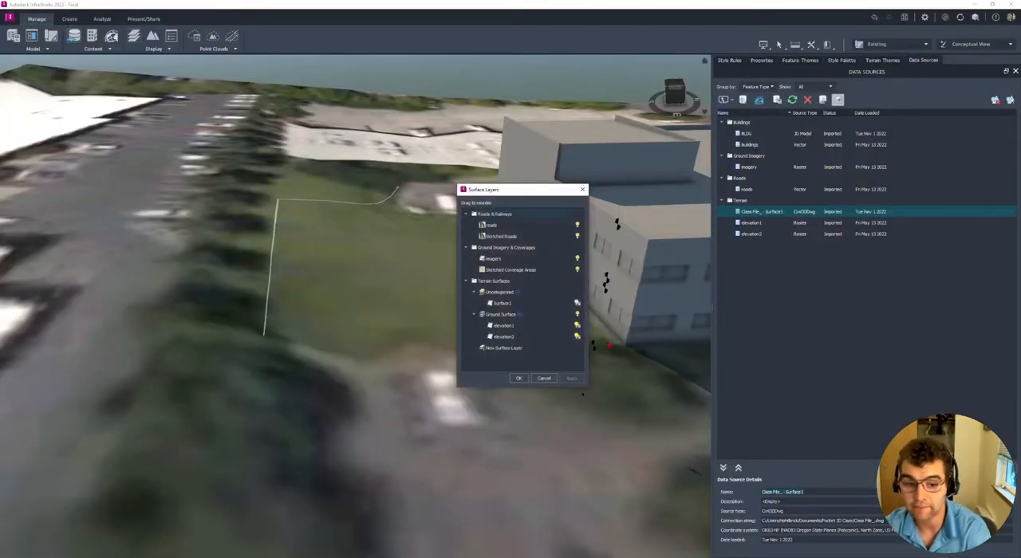
pyautogui.click(501, 303)
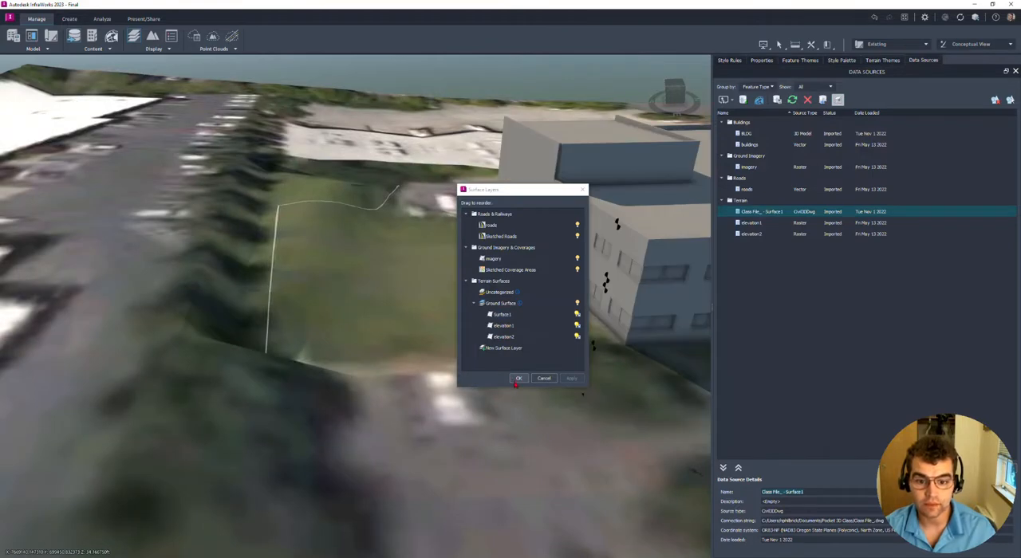
pyautogui.click(518, 378)
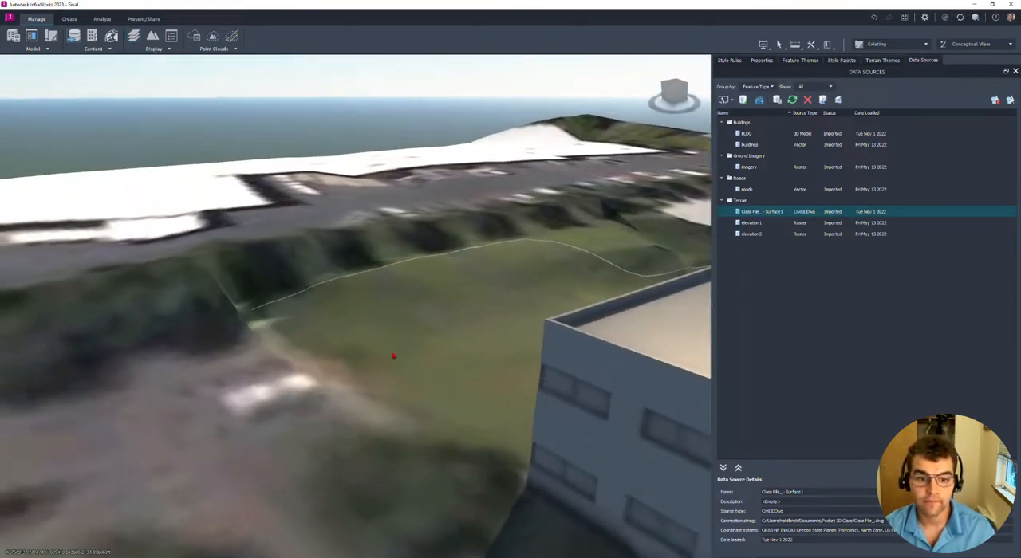
# - Switch the model to Engineering View and bring up actions for Class File_ - Surface1
pyautogui.click(981, 44)
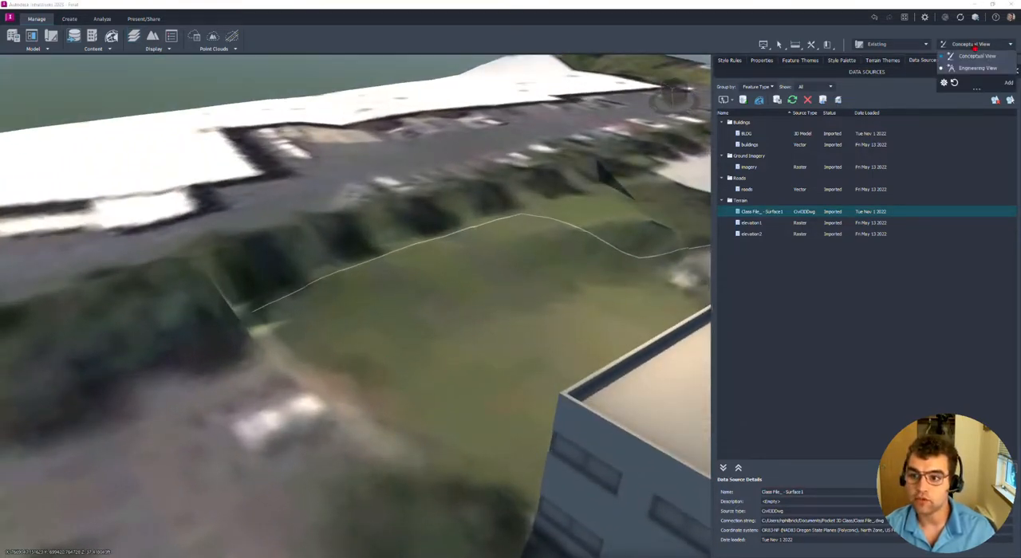
pyautogui.click(977, 68)
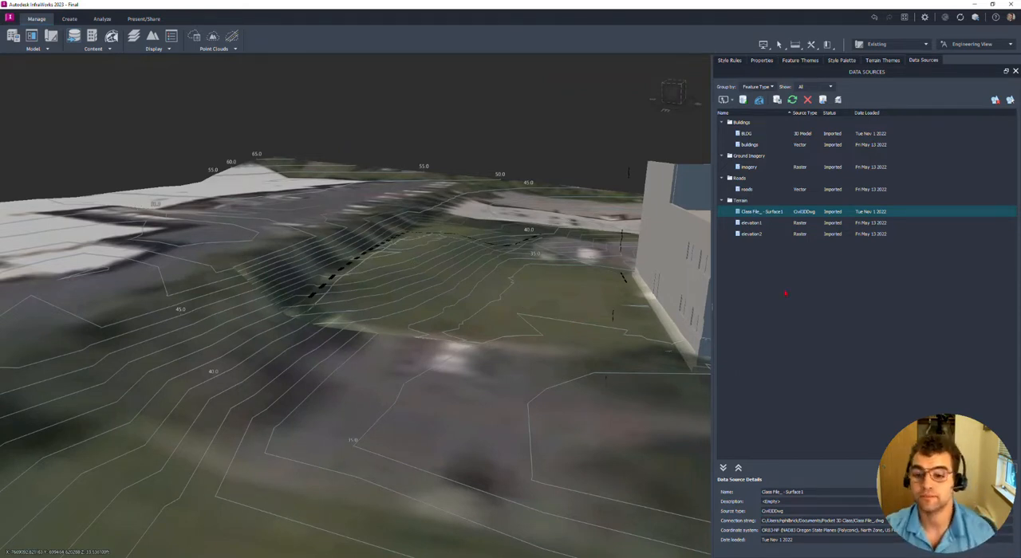
pyautogui.rightClick(761, 211)
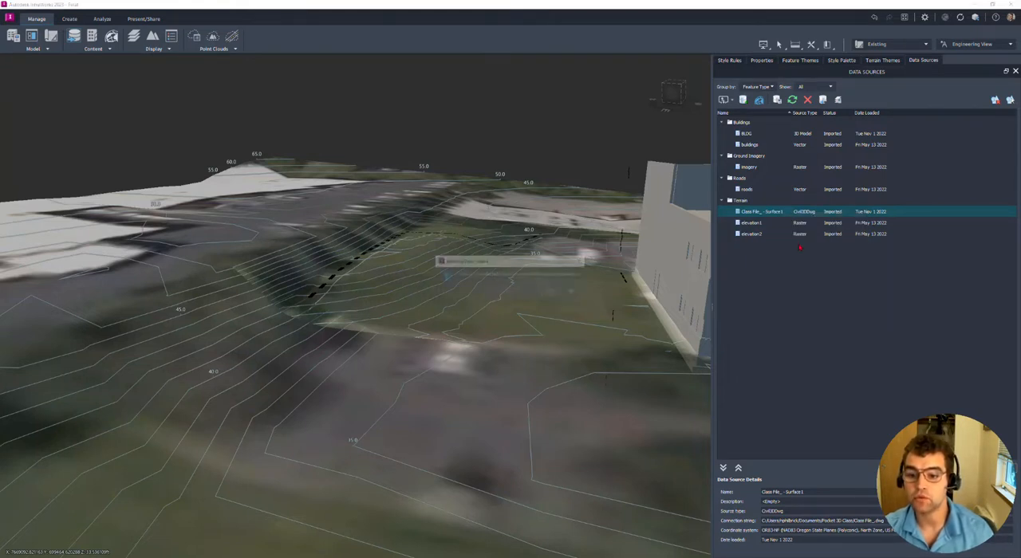
# - Remove the Class File_ - Surface1 data source, leaving only the elevation rasters
pyautogui.click(808, 99)
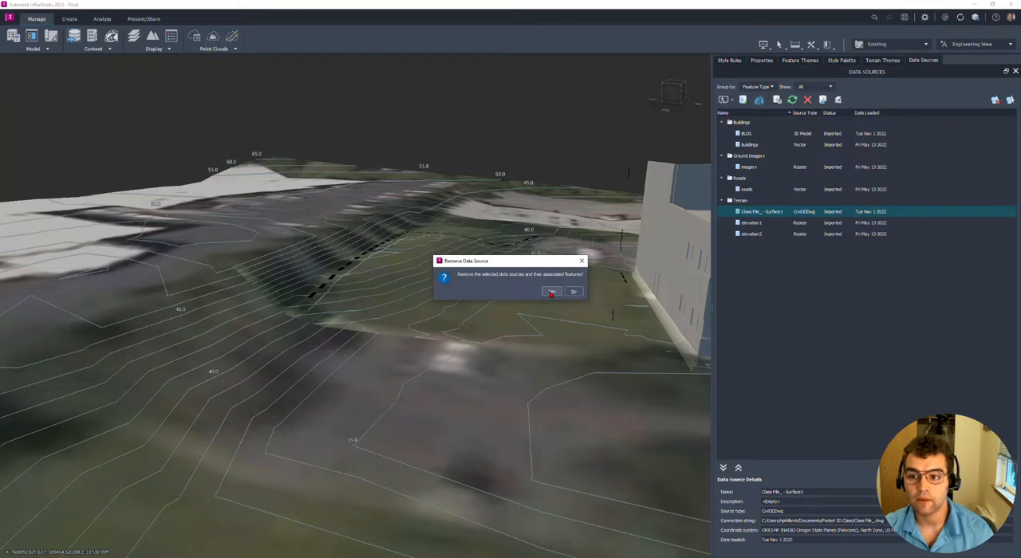
pyautogui.click(551, 292)
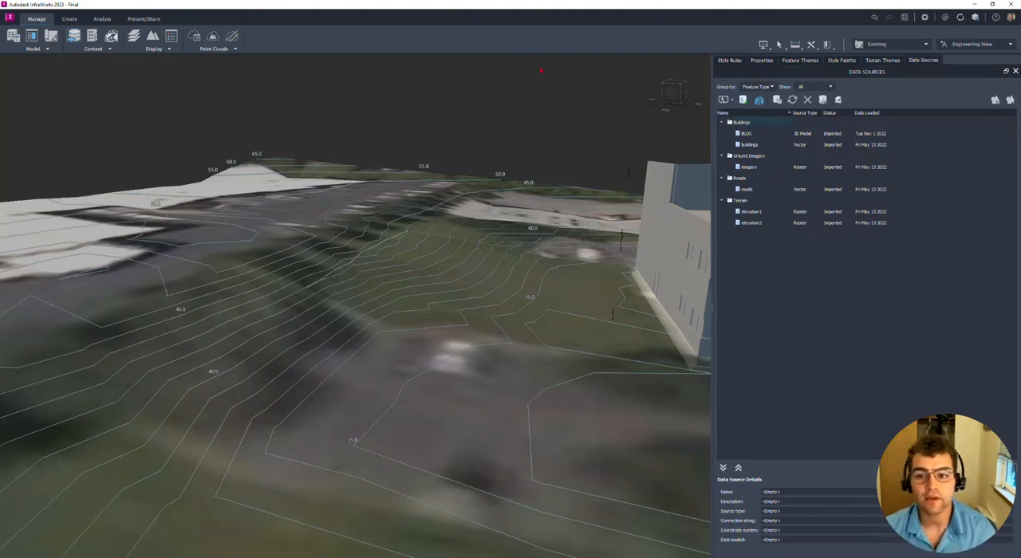
pyautogui.click(742, 99)
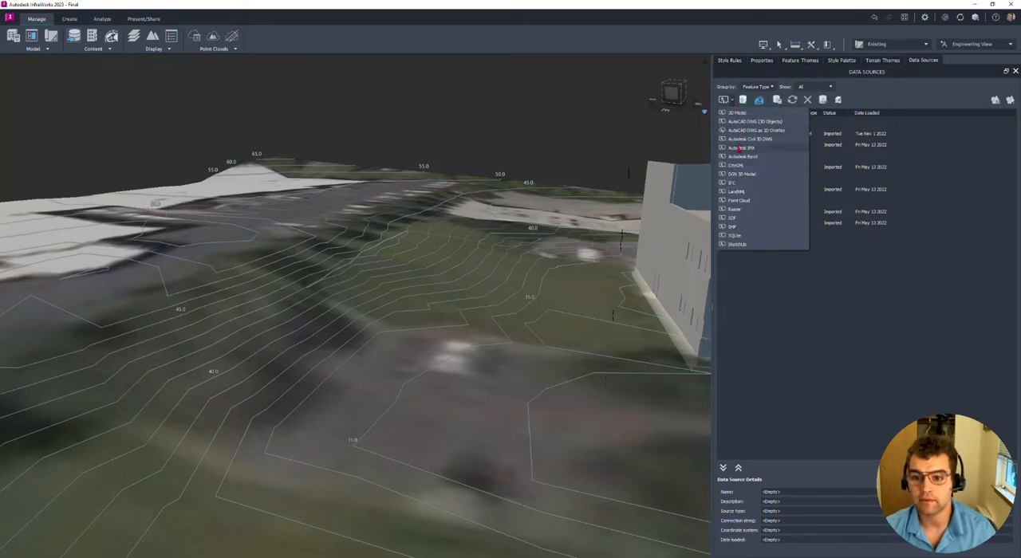
# - Add EG.imx from Downloads as the EG - SURFACES terrain data source
pyautogui.click(741, 156)
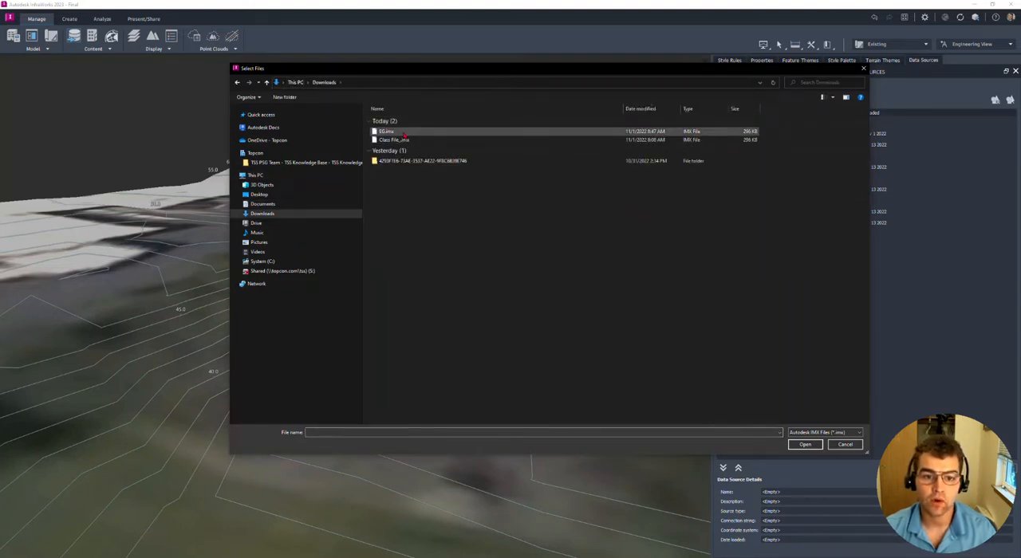
pyautogui.click(805, 444)
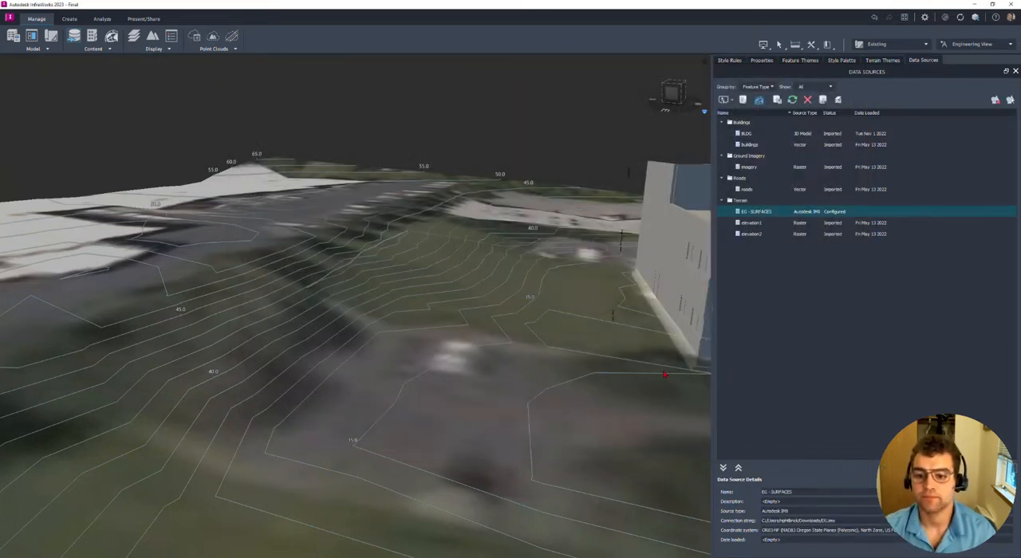
pyautogui.rightClick(756, 211)
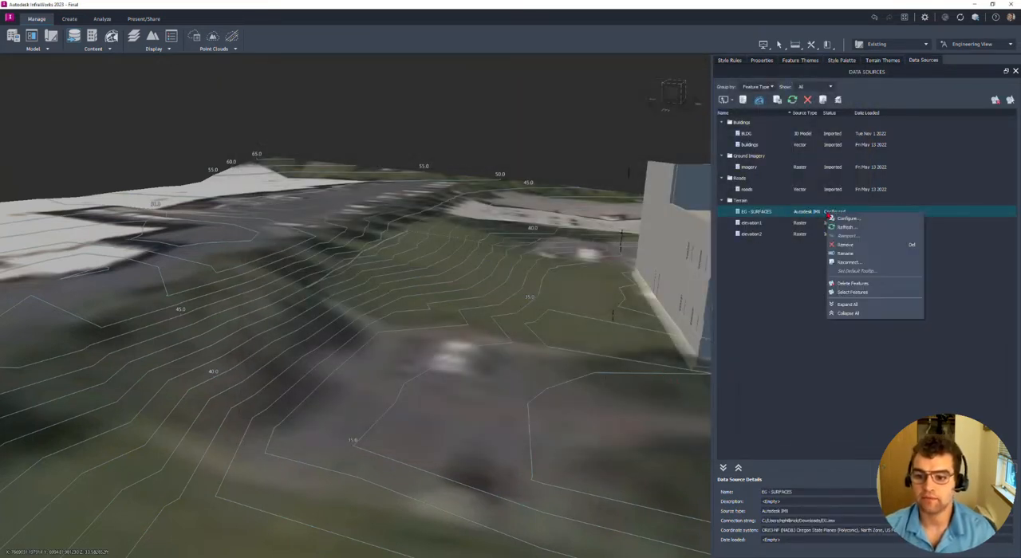
# - Review the EG - SURFACES IMX, Geo Location and Source settings, then import it
pyautogui.click(847, 218)
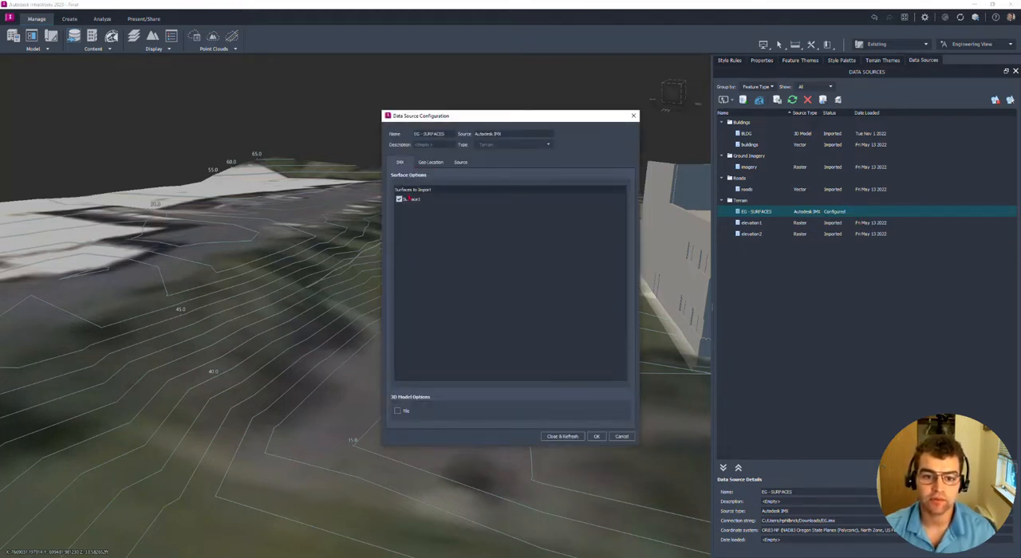
pyautogui.click(430, 162)
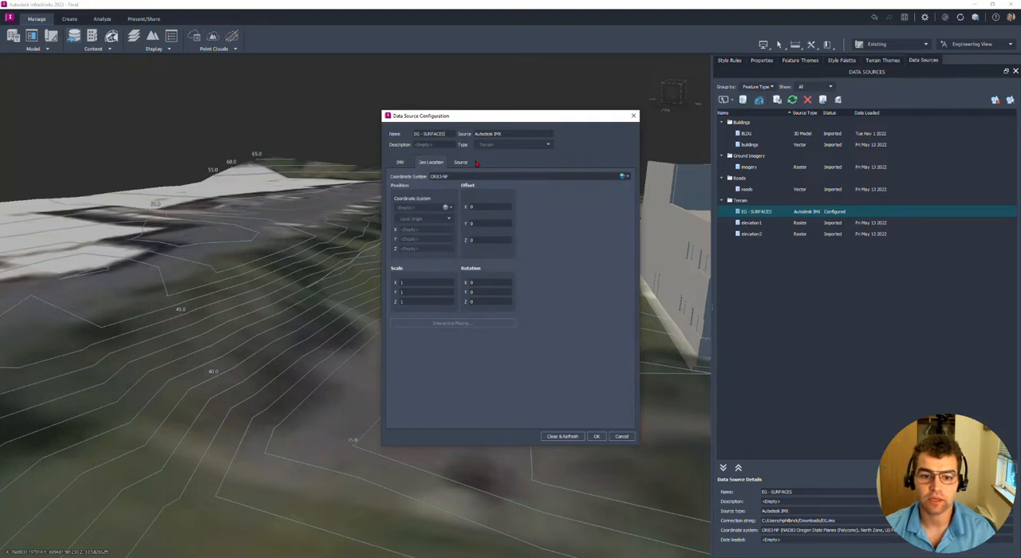
pyautogui.click(460, 162)
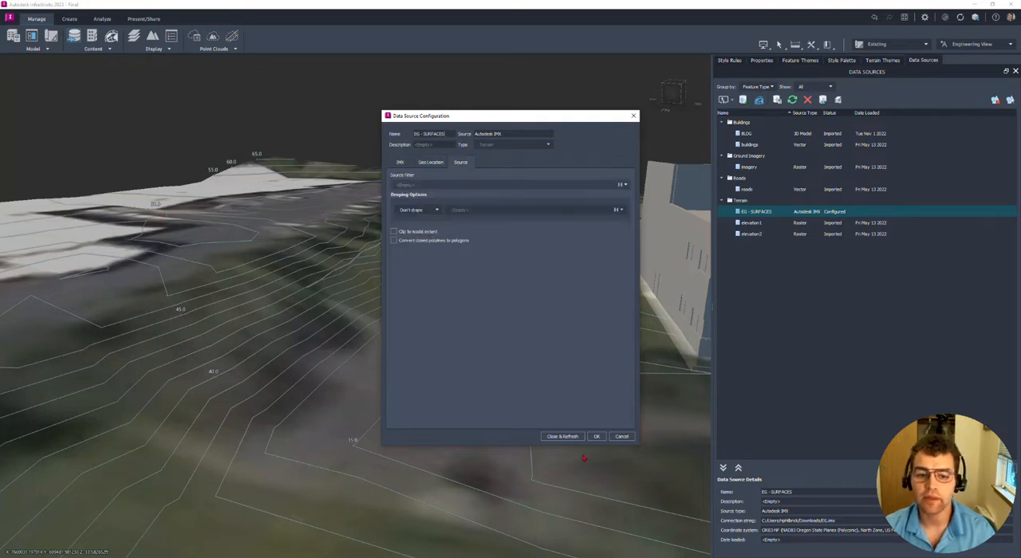
pyautogui.click(562, 436)
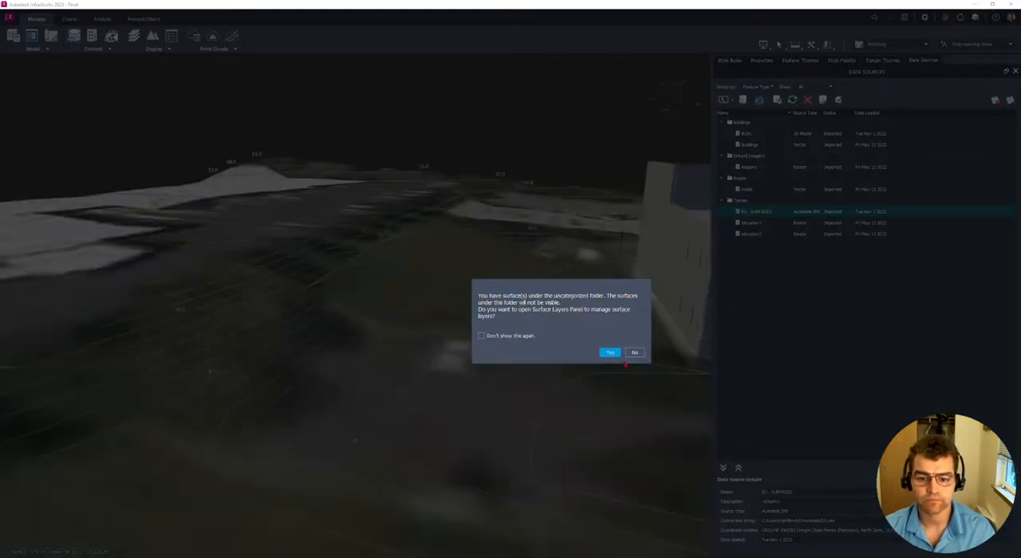
# - Move Surface1 from Uncategorized into the Ground Surface layer, then orbit to view the EG terrain
pyautogui.click(609, 352)
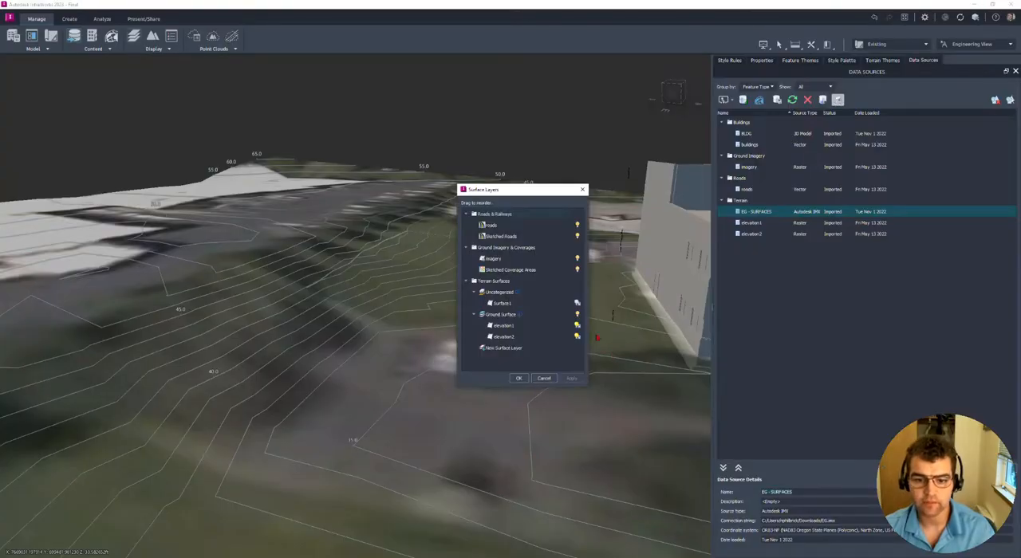
pyautogui.click(502, 303)
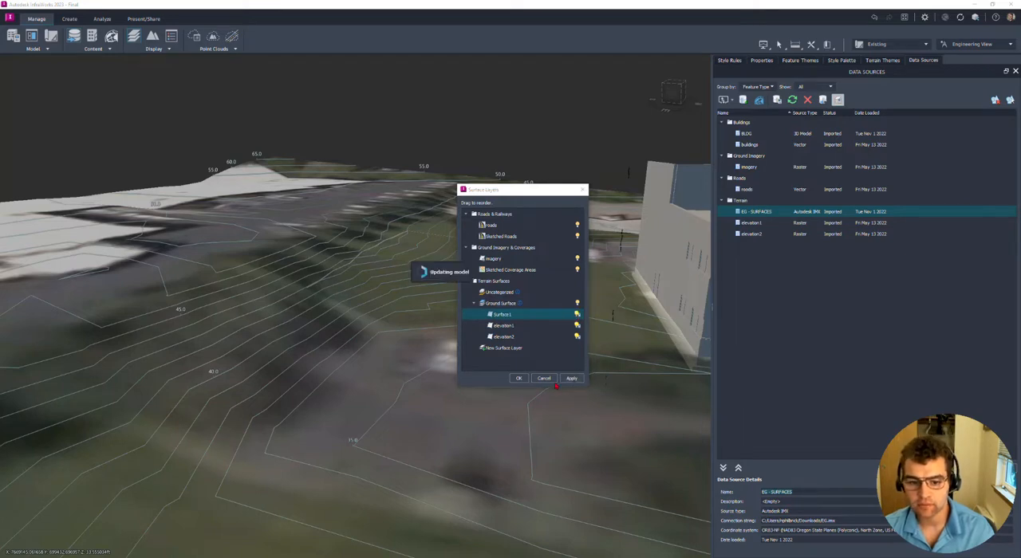
pyautogui.click(519, 379)
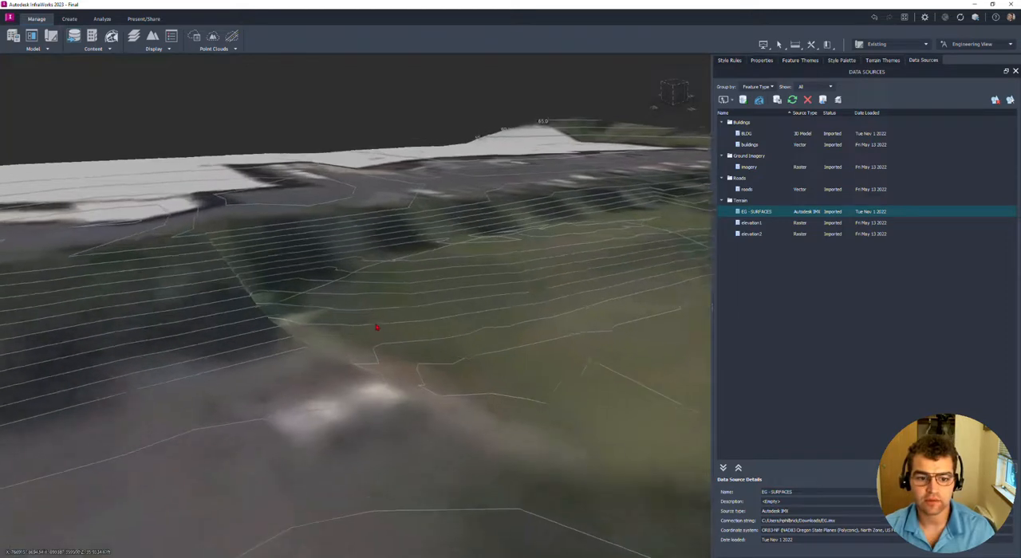
pyautogui.moveTo(377, 327); pyautogui.dragTo(475, 355)
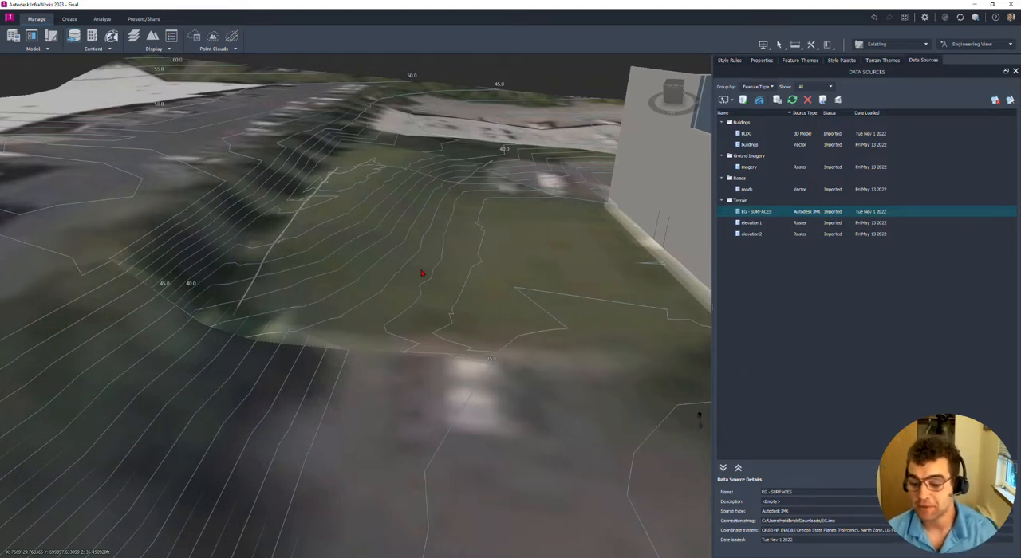
# - Remove the EG - SURFACES IMX terrain source and its features
pyautogui.rightClick(758, 212)
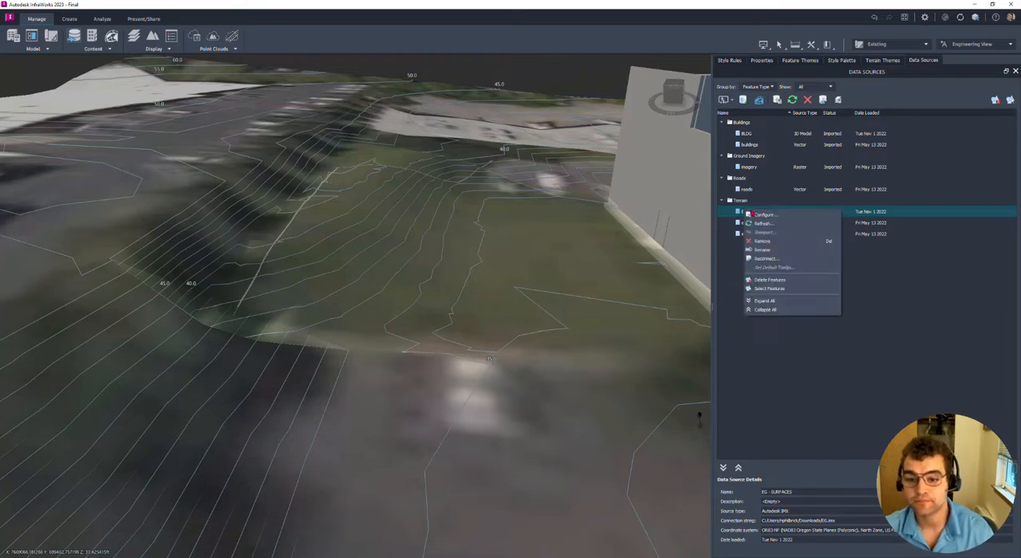
pyautogui.click(762, 241)
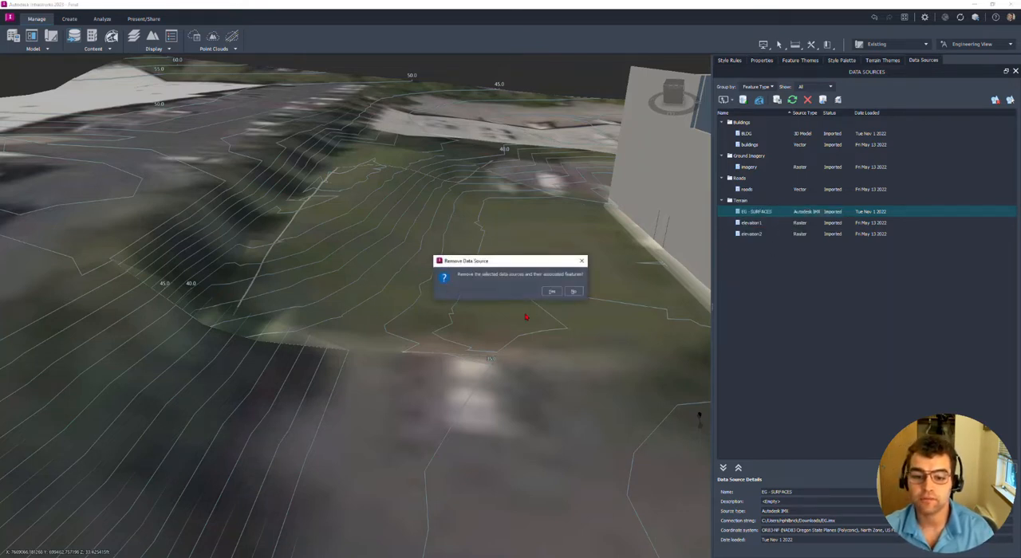
pyautogui.click(551, 291)
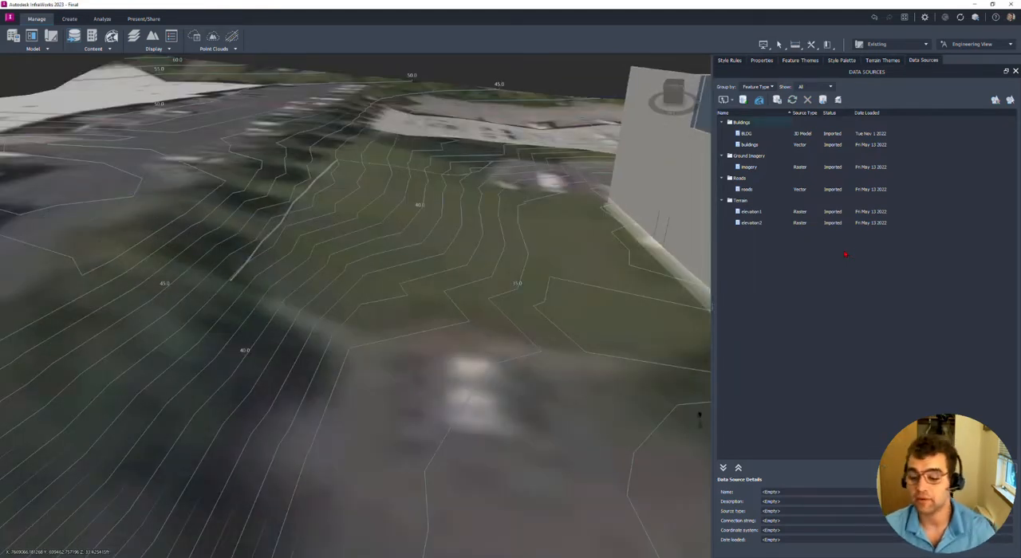
# - Add EG.xml as a LandXML file data source
pyautogui.click(725, 99)
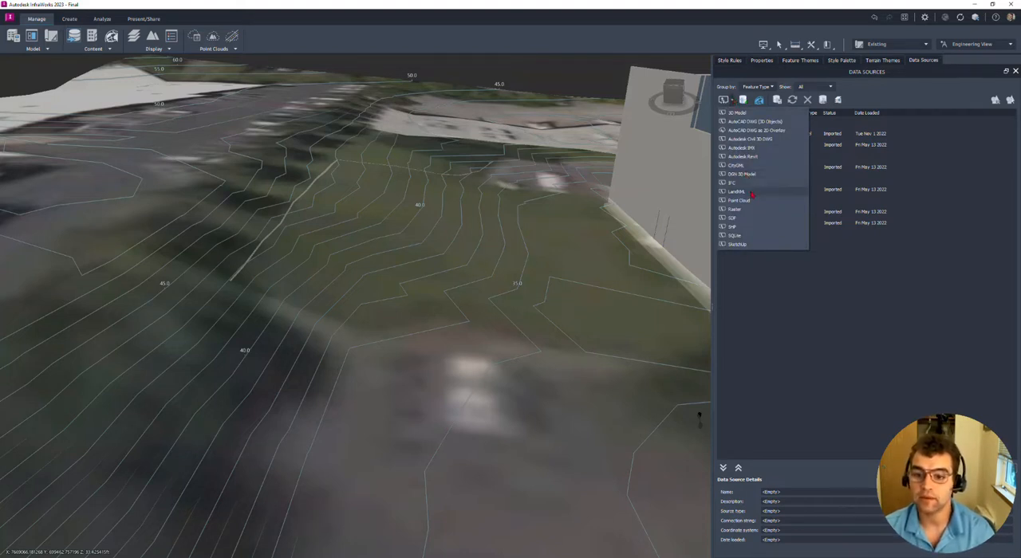
pyautogui.click(736, 192)
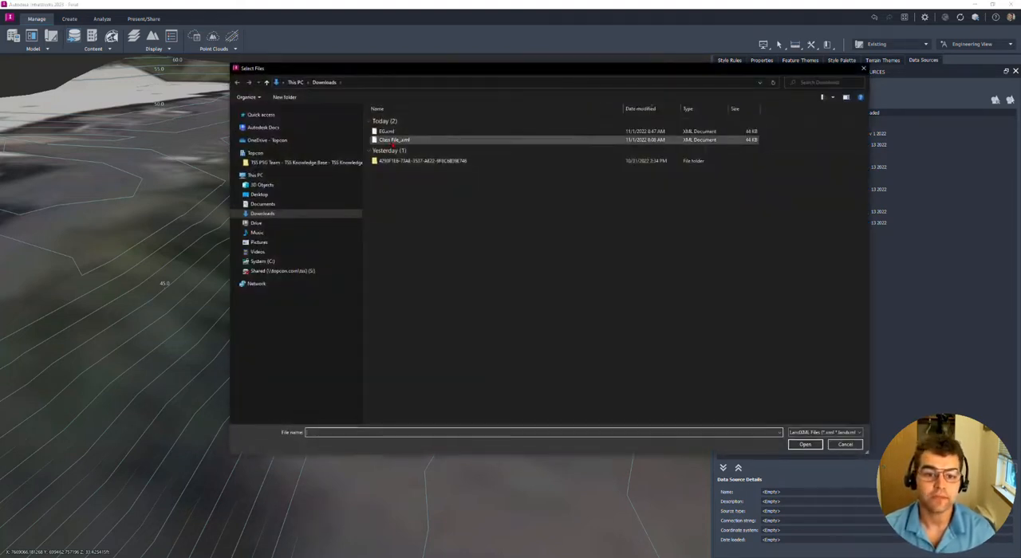
pyautogui.click(804, 444)
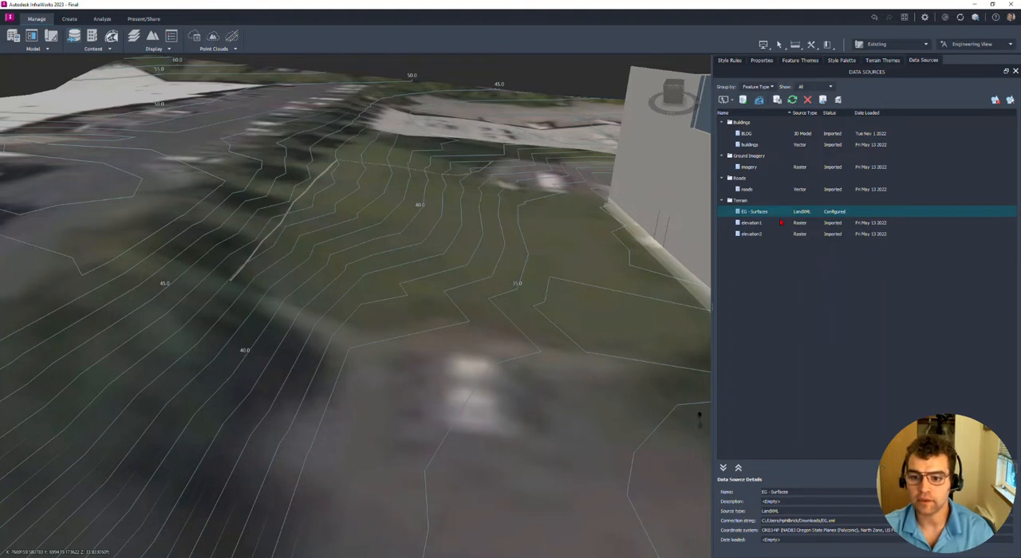
# - Configure and refresh the EG LandXML source, keeping it in the Ground Surface layer
pyautogui.doubleClick(753, 211)
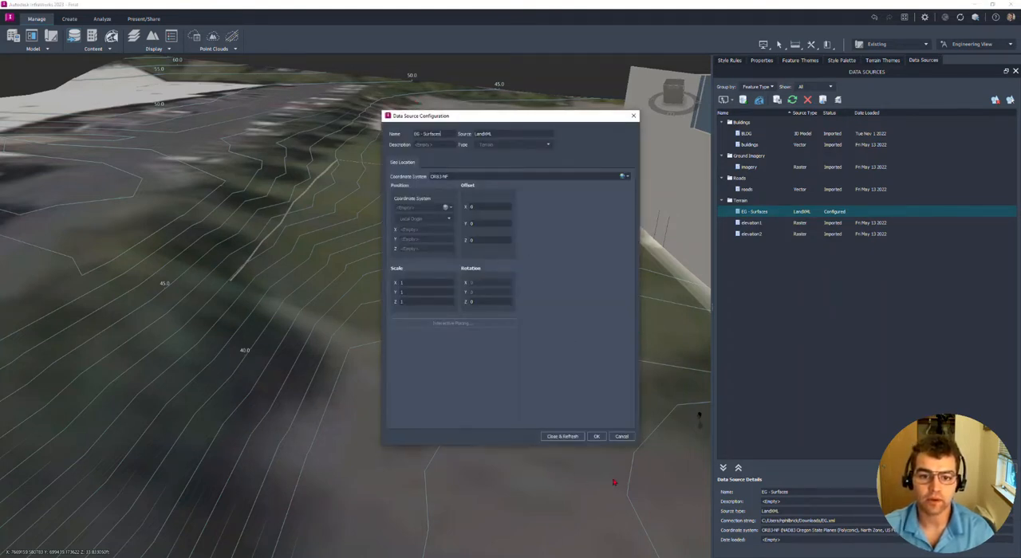
pyautogui.click(563, 436)
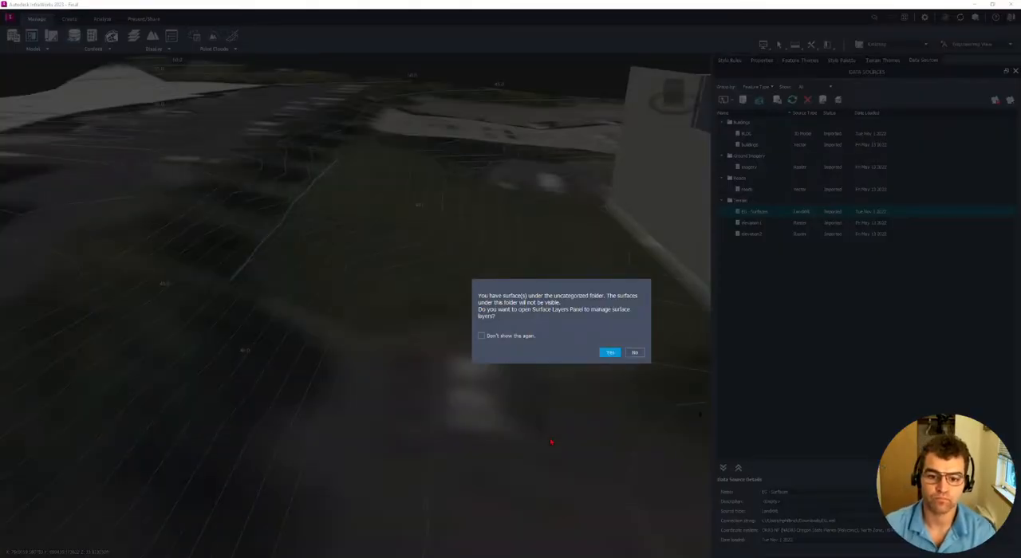
pyautogui.click(611, 352)
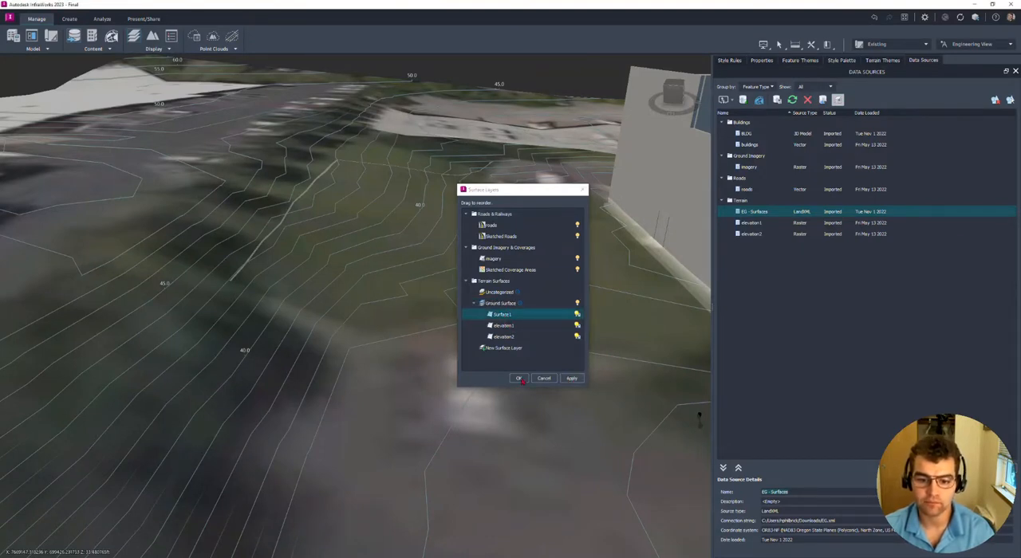
pyautogui.click(519, 378)
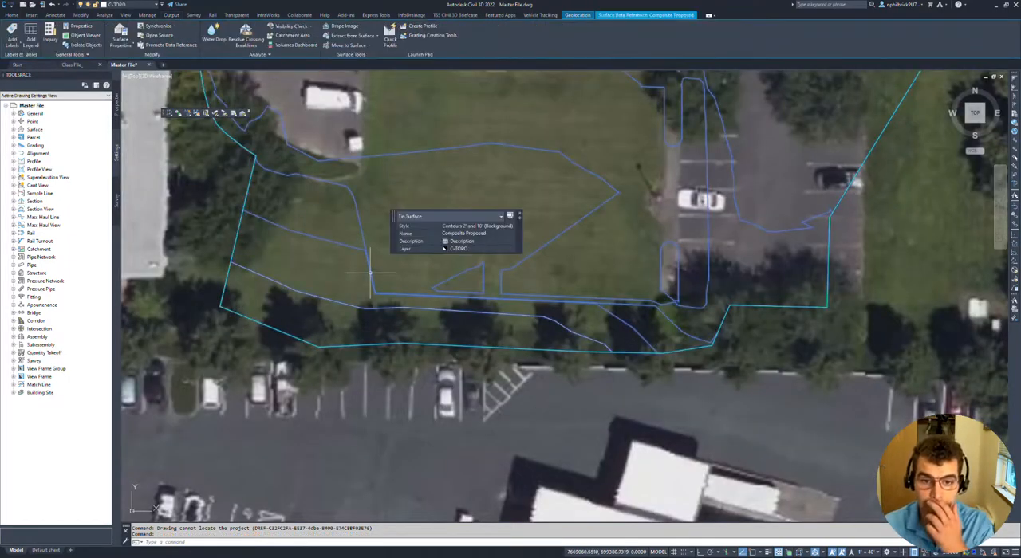
# - Open the Composite Proposed TIN surface in Object Viewer and orbit around the graded parking area
pyautogui.rightClick(371, 275)
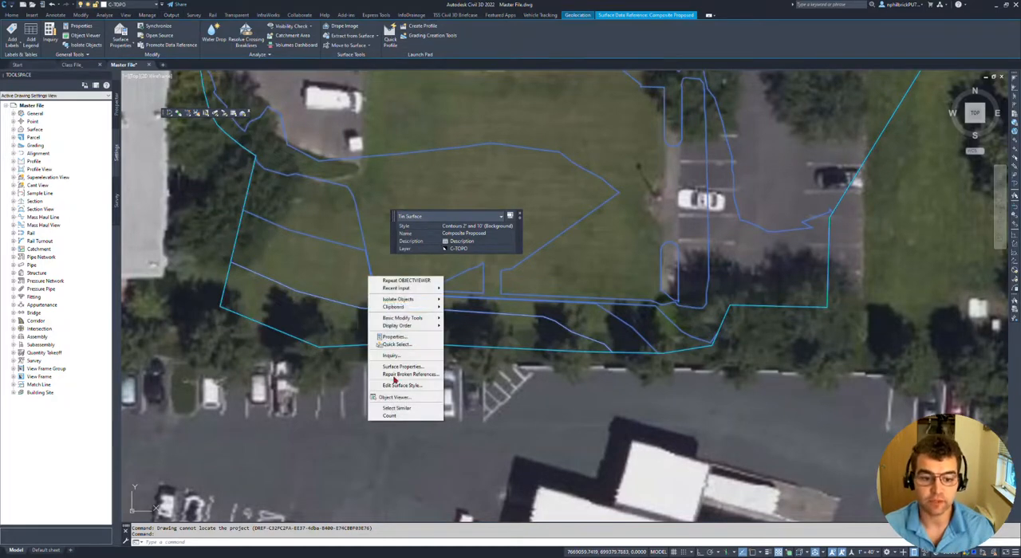
pyautogui.click(394, 397)
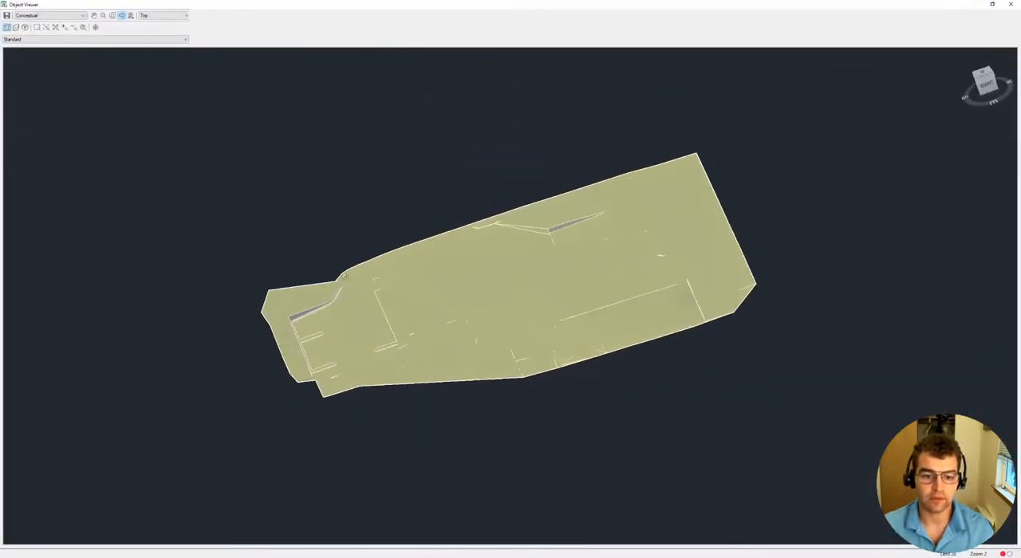
pyautogui.moveTo(510, 280); pyautogui.dragTo(447, 279)
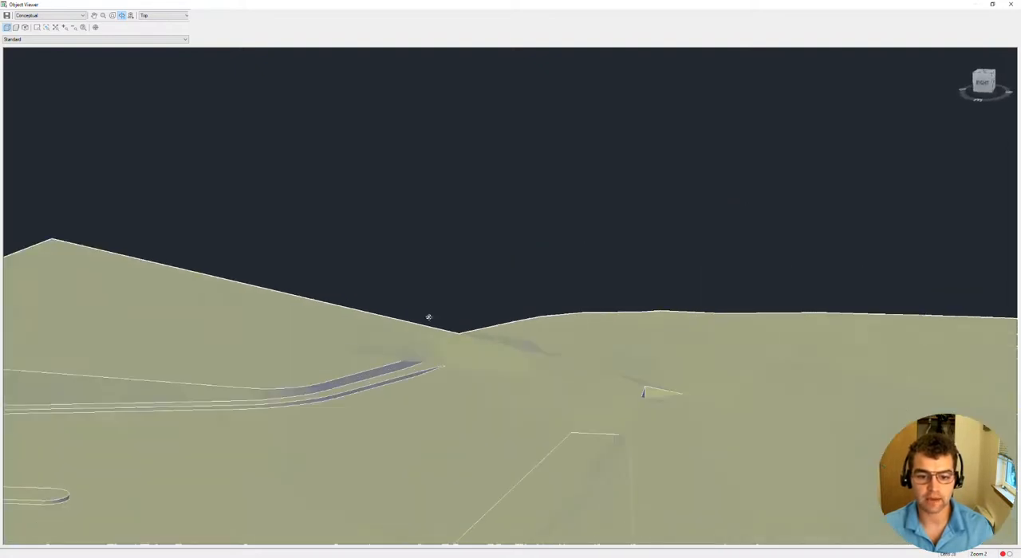
pyautogui.moveTo(431, 319); pyautogui.dragTo(470, 367)
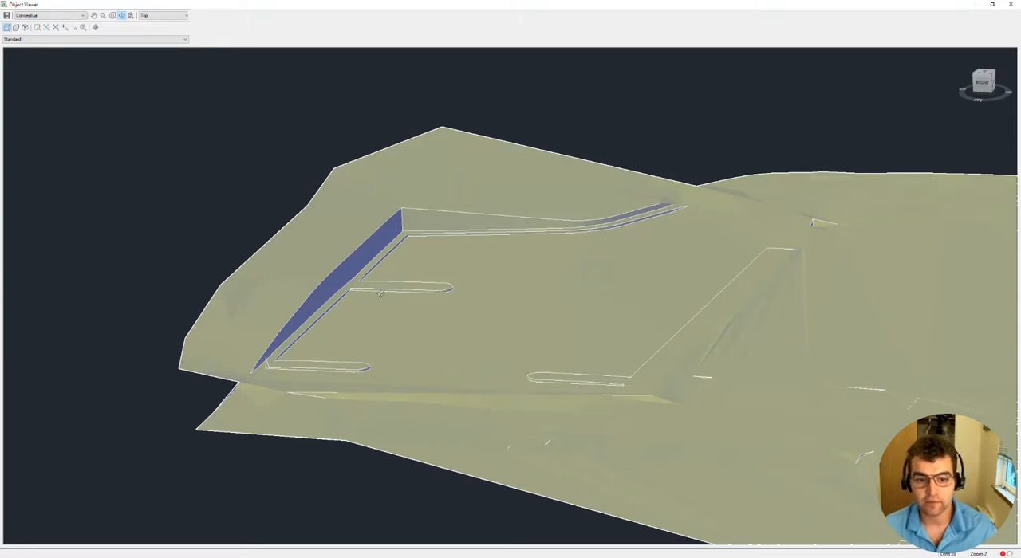
pyautogui.moveTo(817, 195)
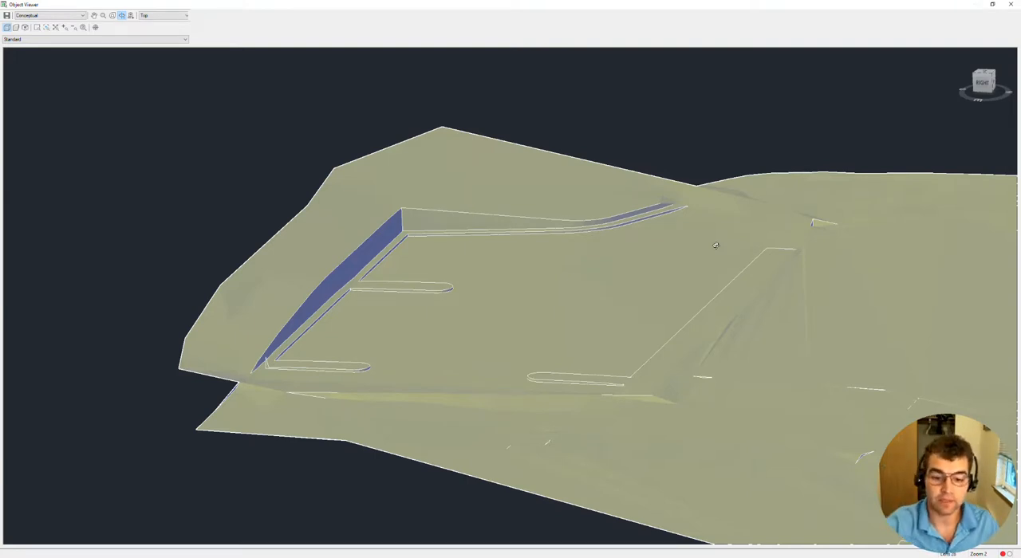
pyautogui.moveTo(478, 384)
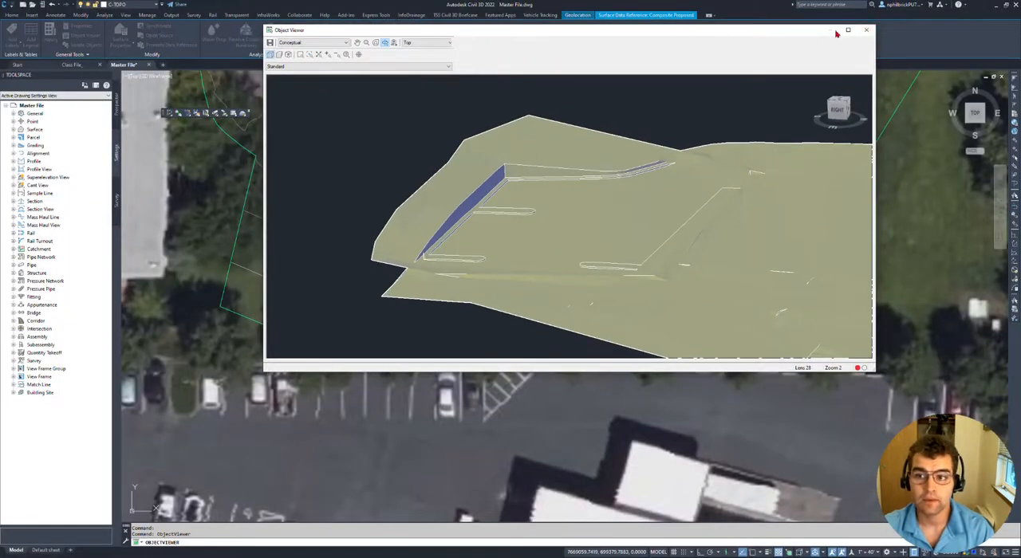
# - Close Object Viewer and export the proposed surface as FG.imx to Downloads
pyautogui.click(866, 31)
pyautogui.write('FG')
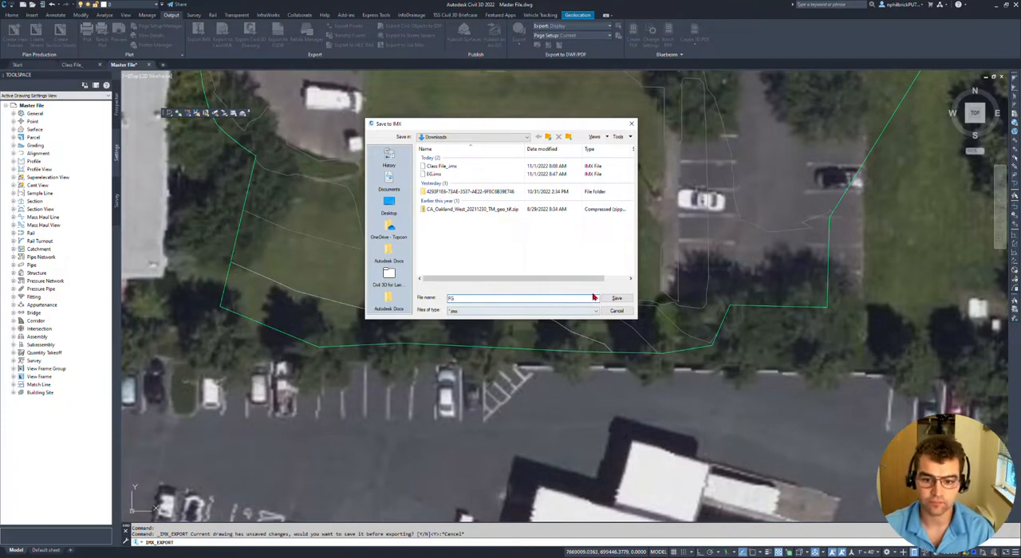
pyautogui.click(616, 298)
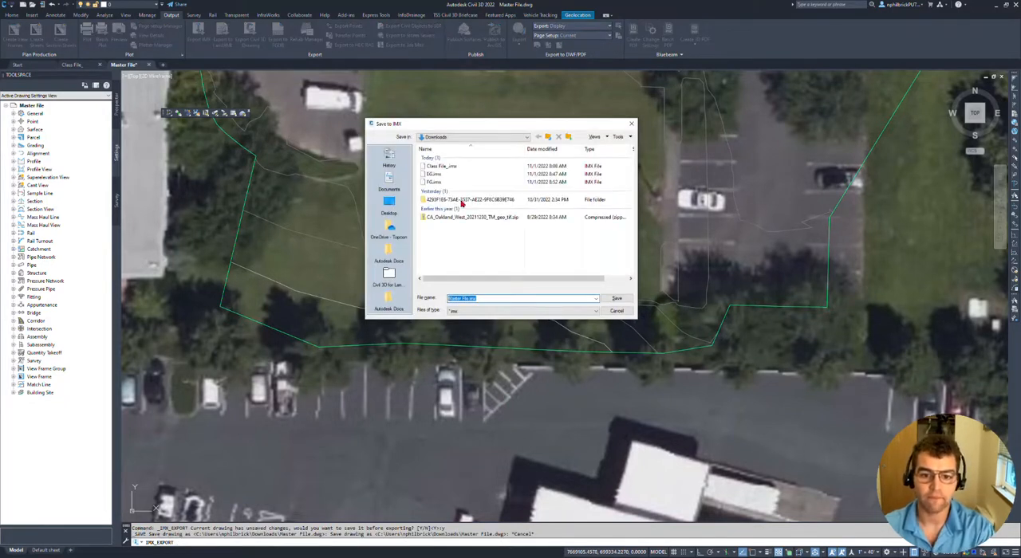
pyautogui.click(616, 311)
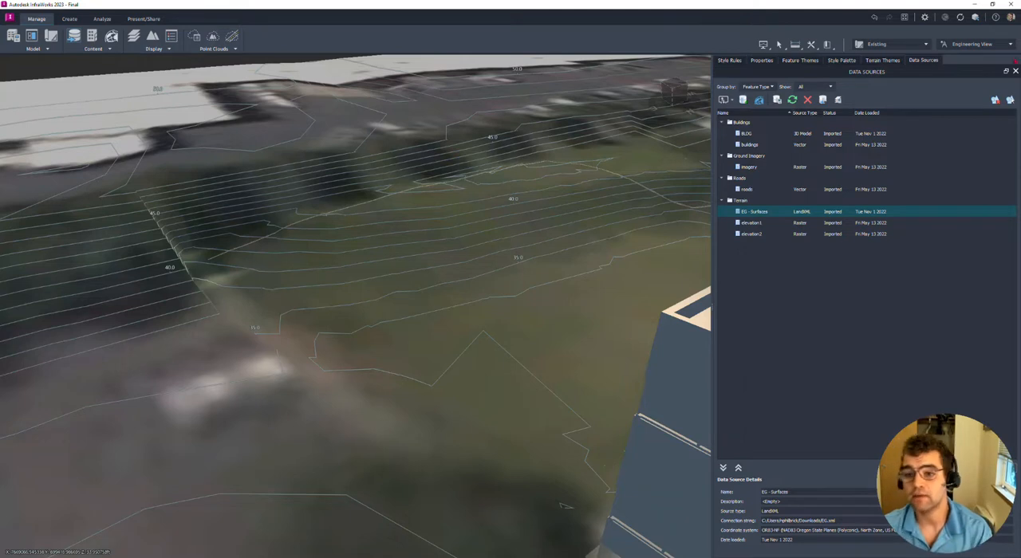
# - Switch the model proposal from Existing to Proposed
pyautogui.click(891, 44)
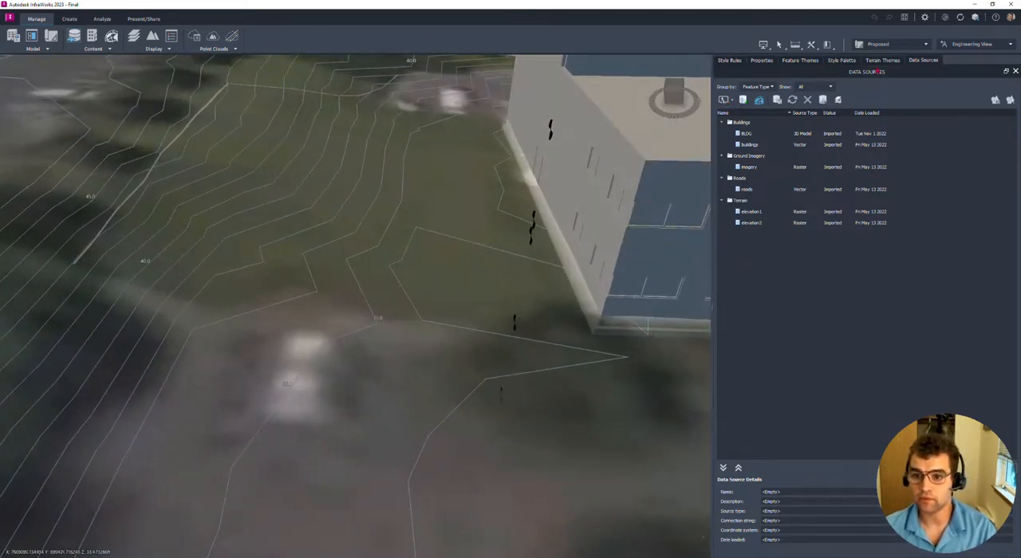
# - Import FG.imx as an Autodesk IMX source with Composite Proposed checked, refreshing the model
pyautogui.click(724, 98)
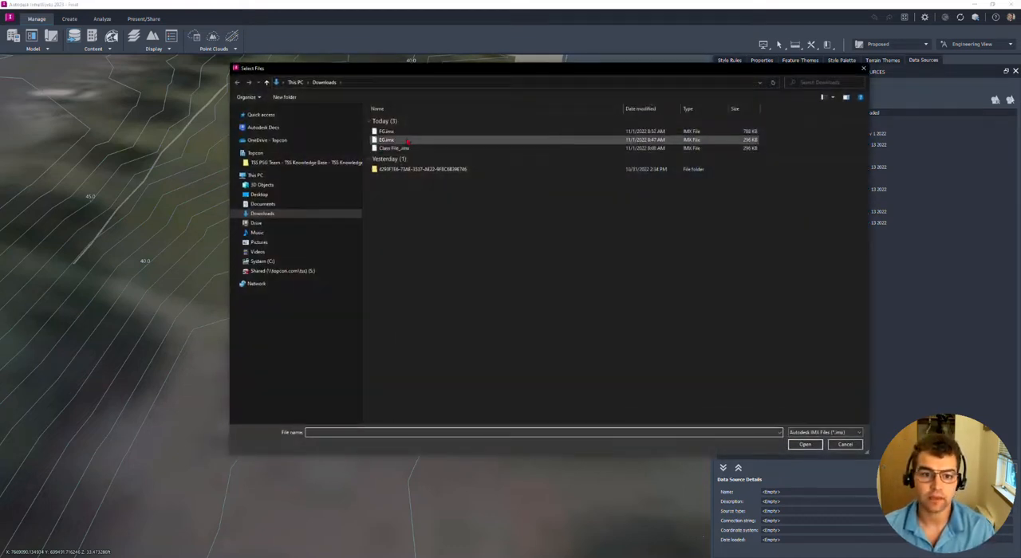
pyautogui.click(386, 131)
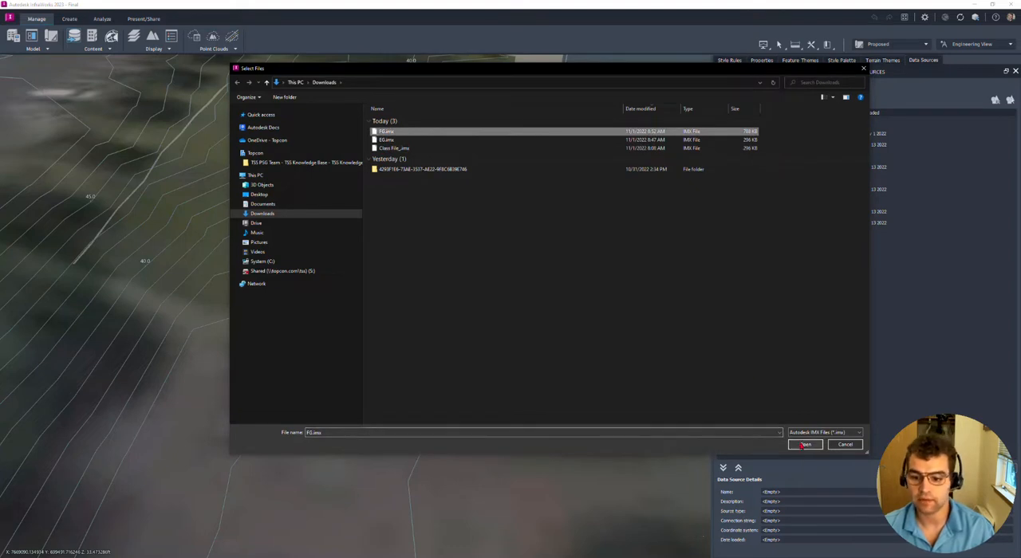
pyautogui.click(805, 444)
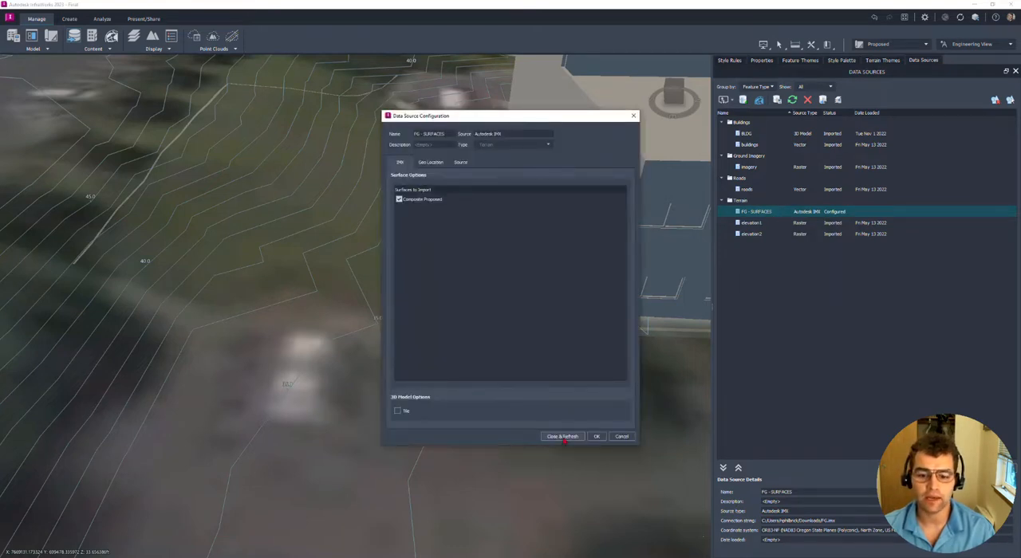
pyautogui.click(562, 437)
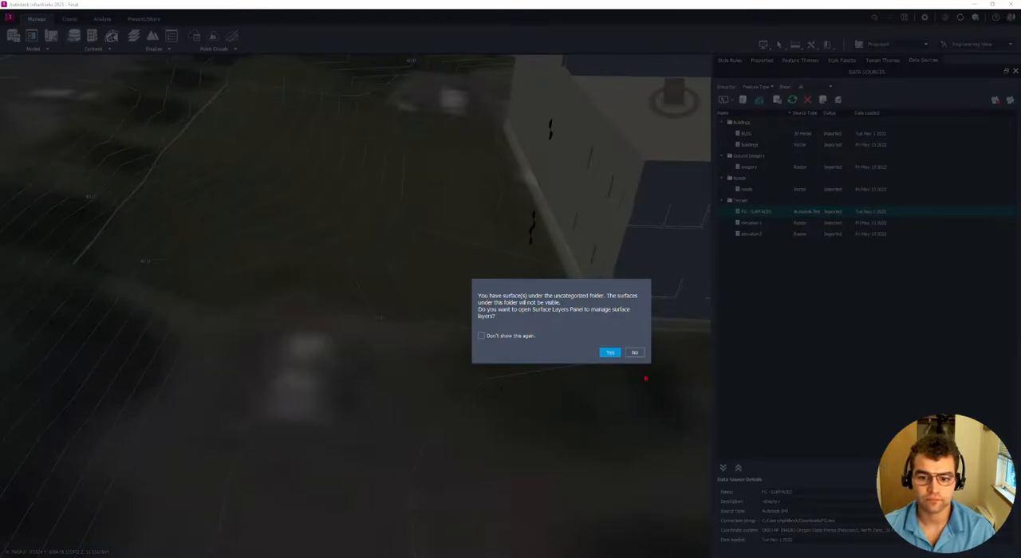
pyautogui.click(609, 353)
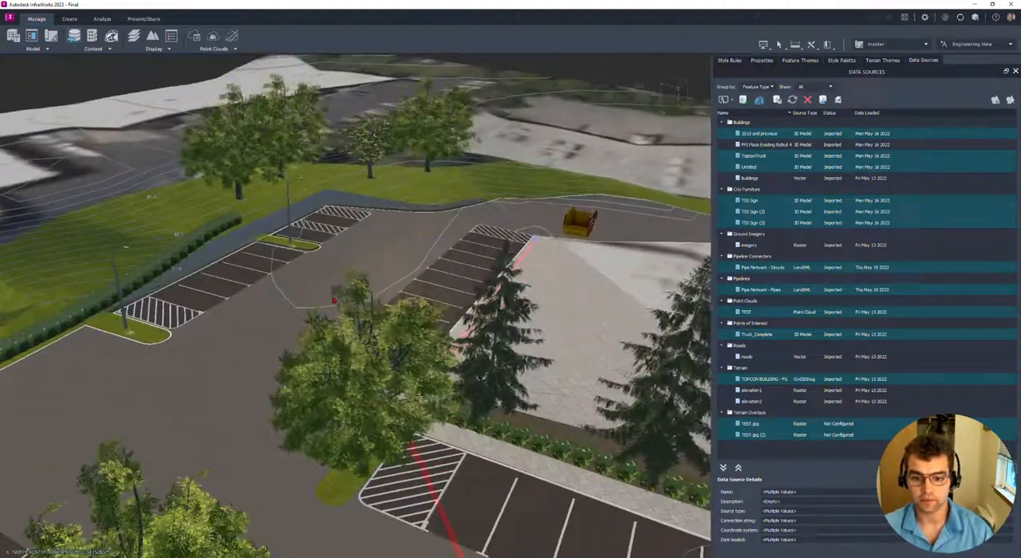
# - Select the TopconTruck data source and inspect the parking area's asphalt style properties
pyautogui.click(754, 155)
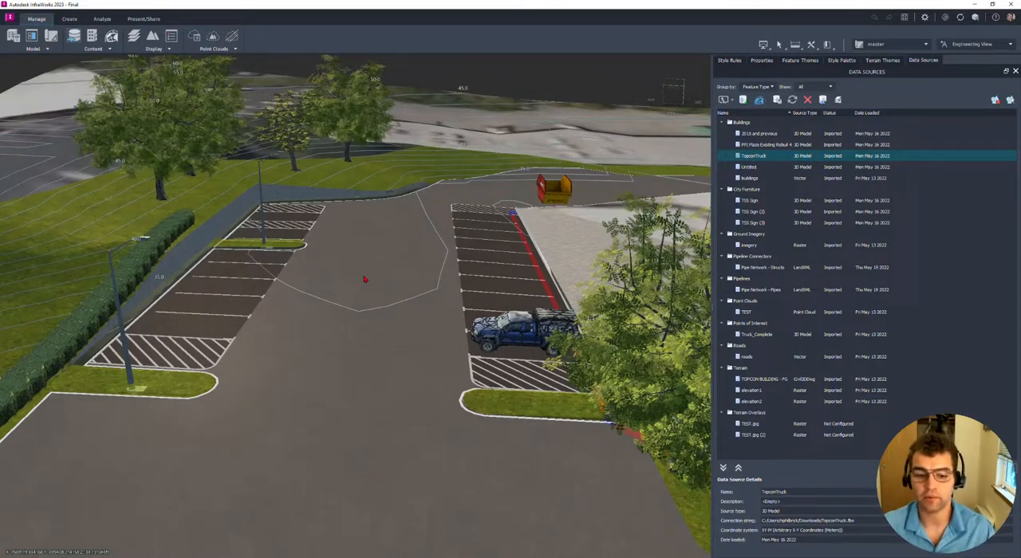
pyautogui.click(363, 280)
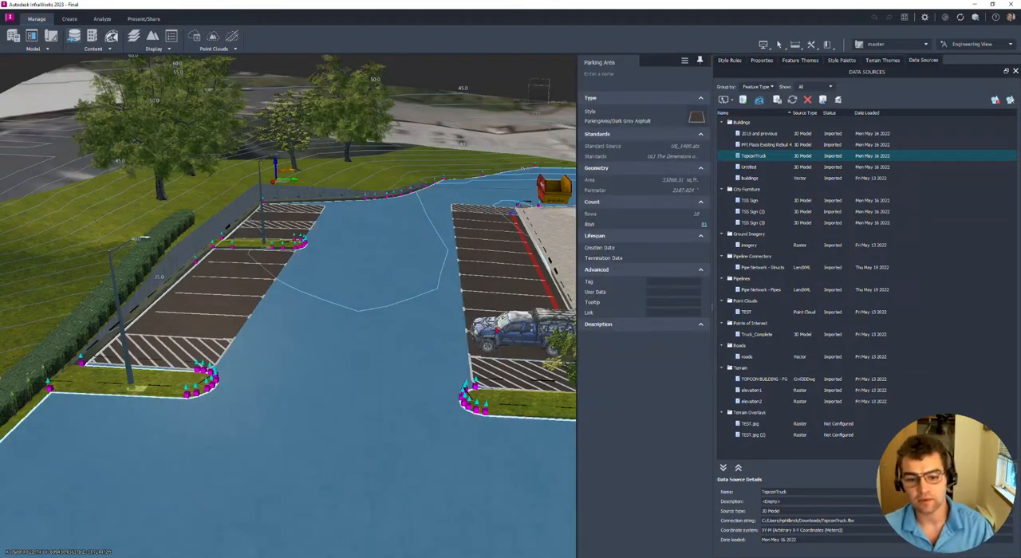